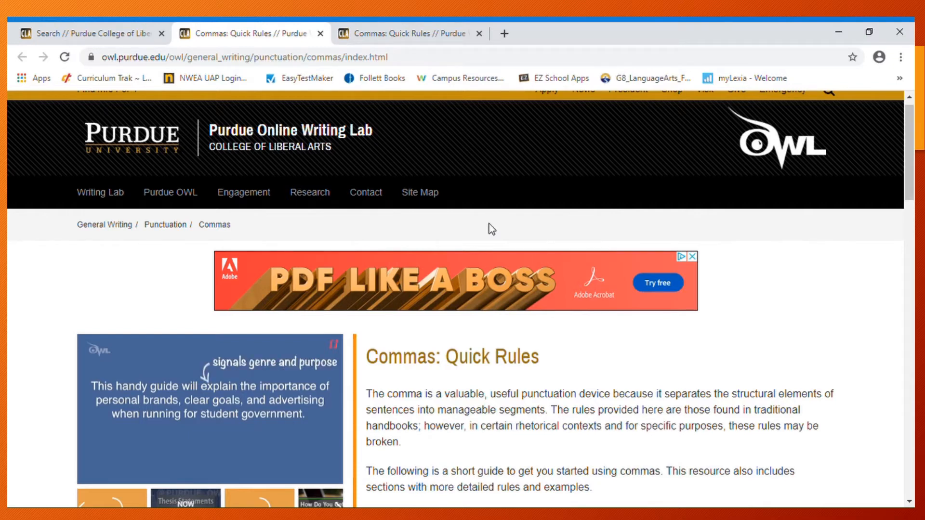
# - Scroll through all eleven comma rules and close the floating video player
pyautogui.scroll(-3)
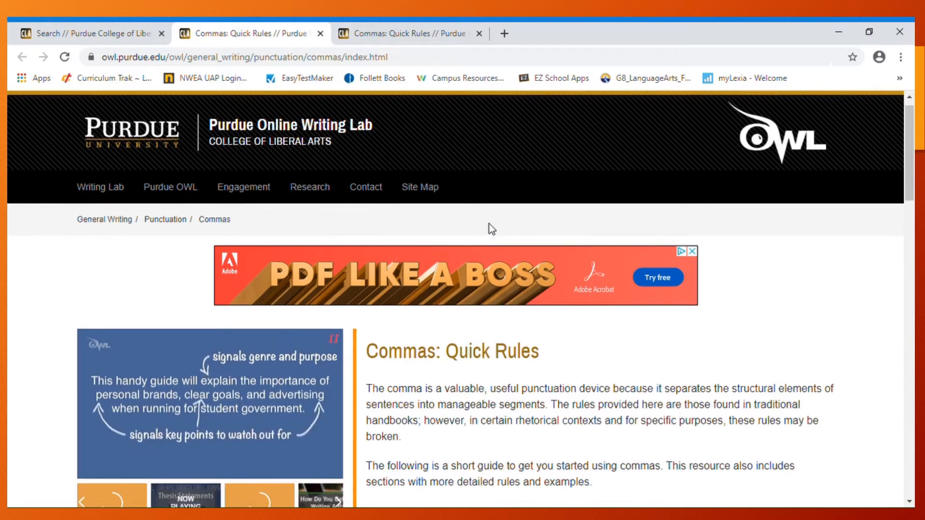
pyautogui.scroll(-3)
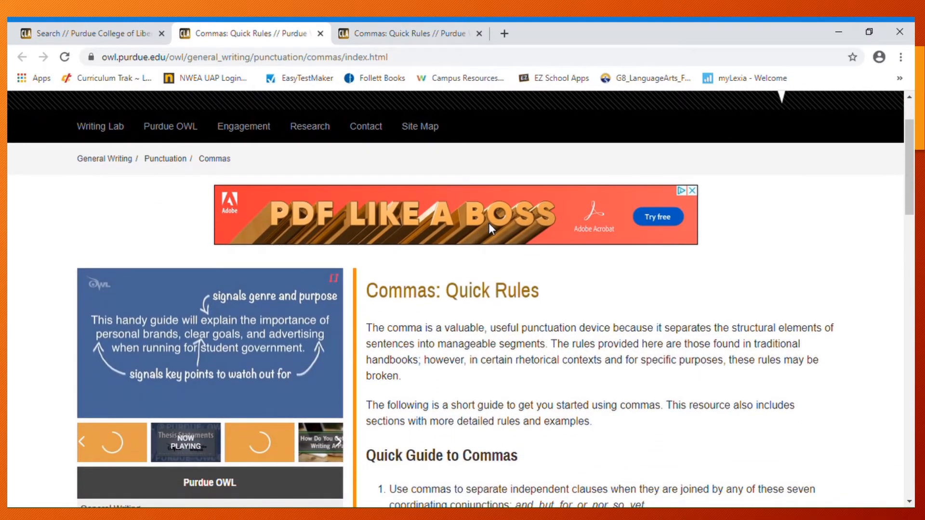
pyautogui.scroll(-3)
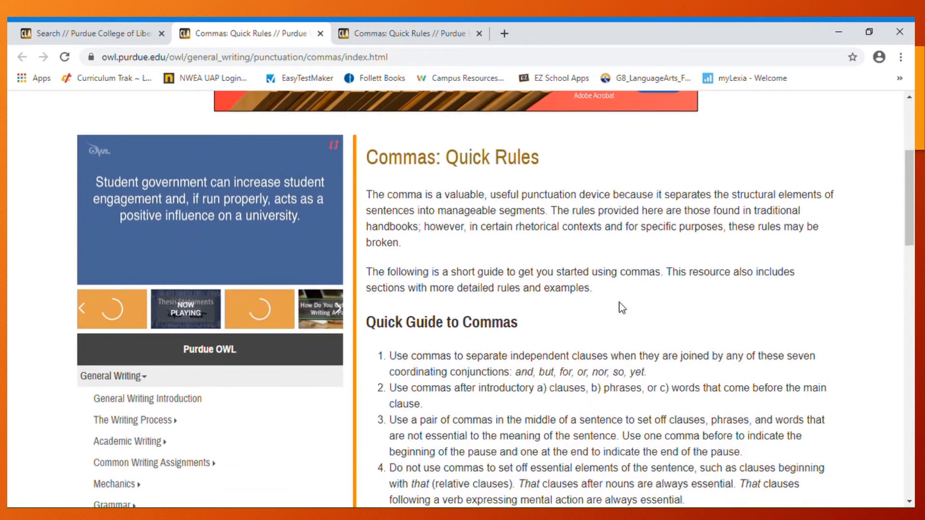
pyautogui.scroll(-3)
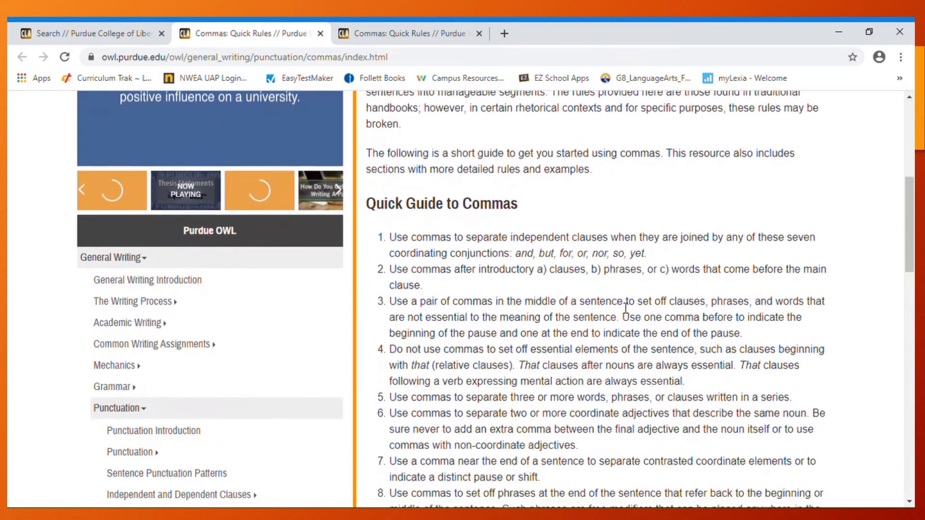
pyautogui.scroll(-3)
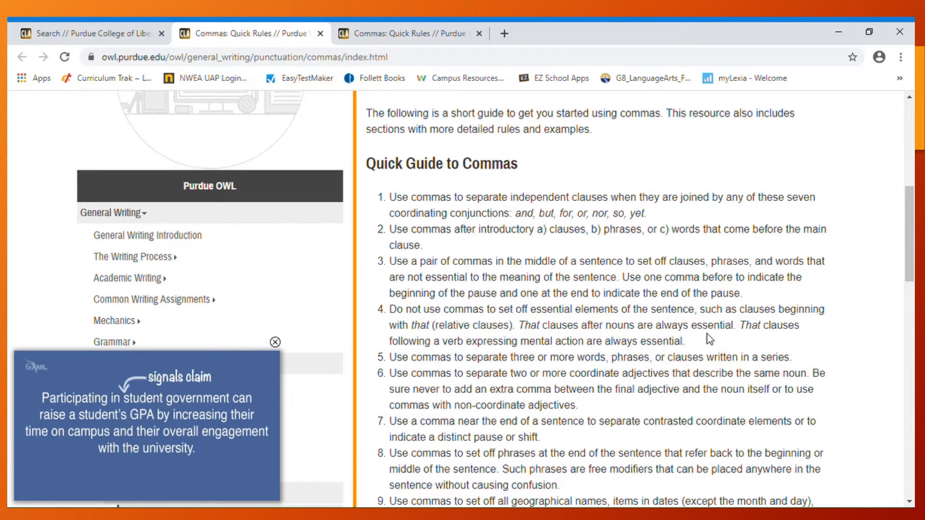
pyautogui.scroll(-3)
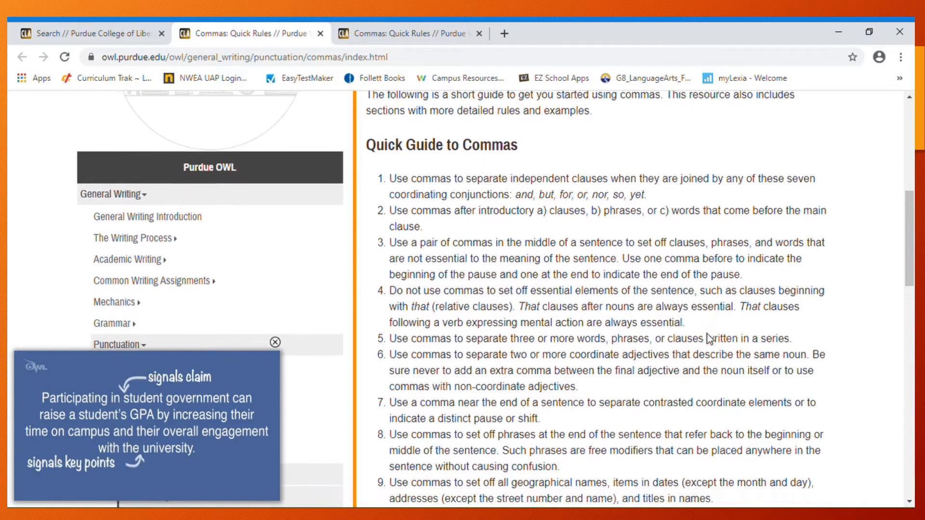
pyautogui.scroll(-3)
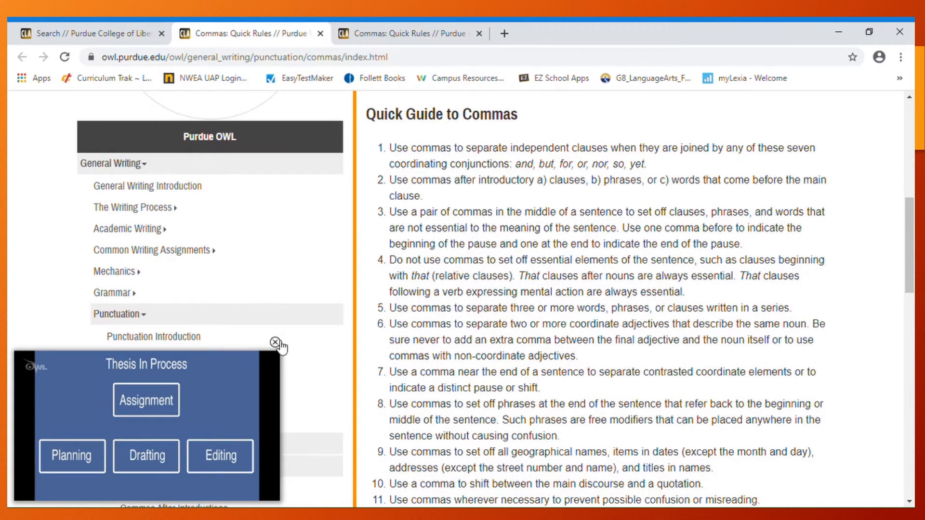
pyautogui.click(278, 342)
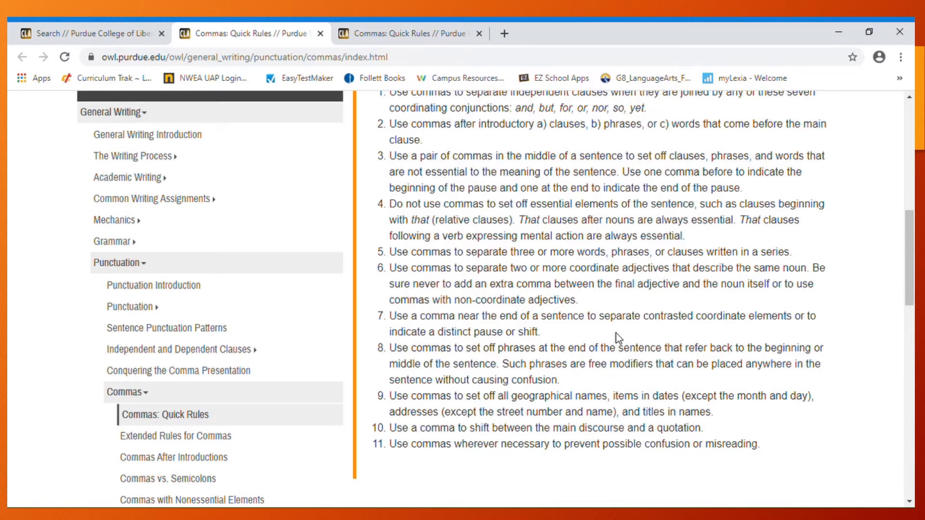
pyautogui.scroll(-3)
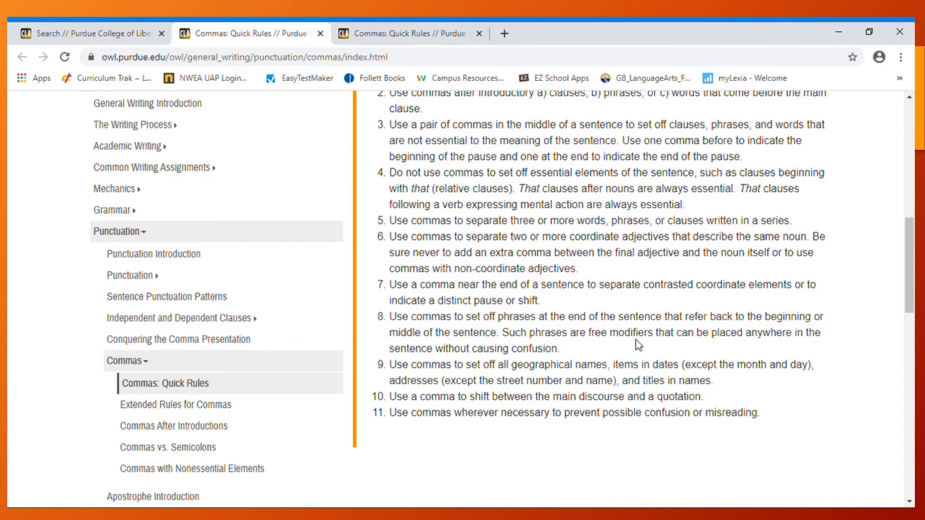
pyautogui.moveTo(594, 371)
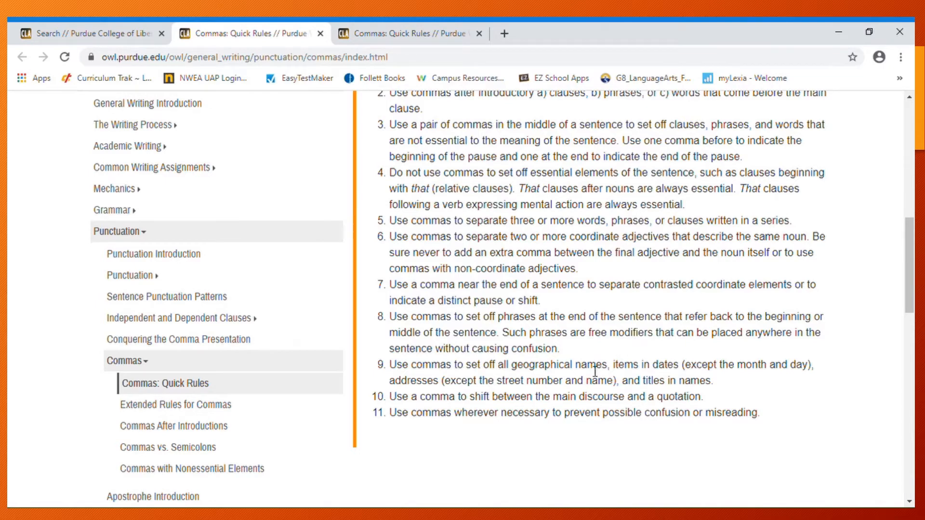
pyautogui.moveTo(643, 376)
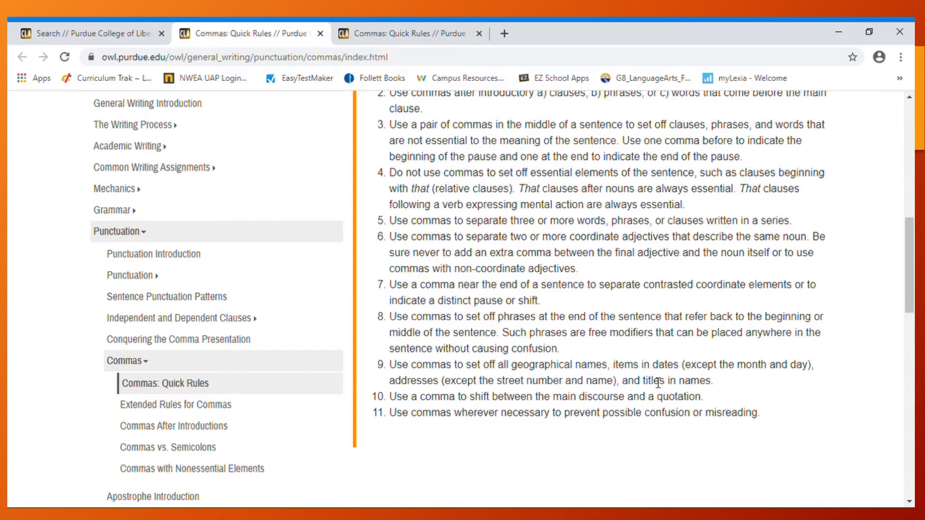
pyautogui.moveTo(759, 373)
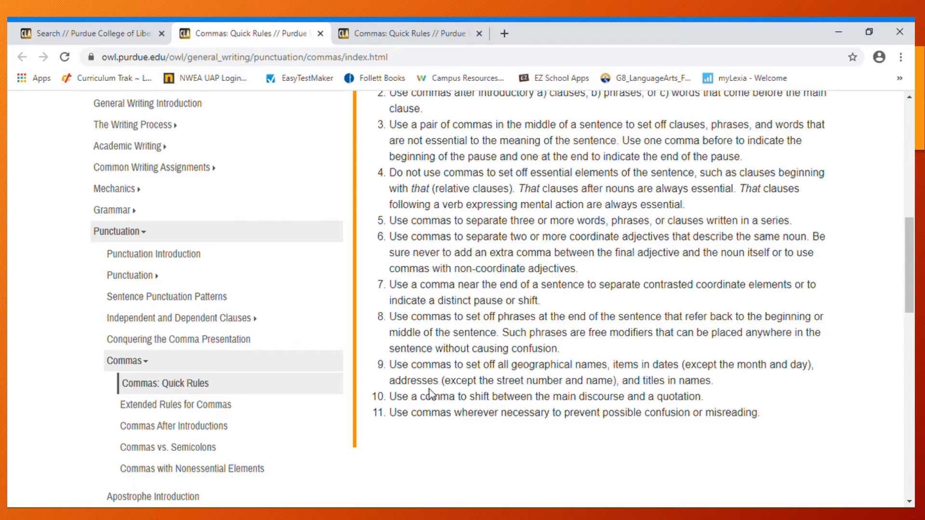
pyautogui.moveTo(723, 385)
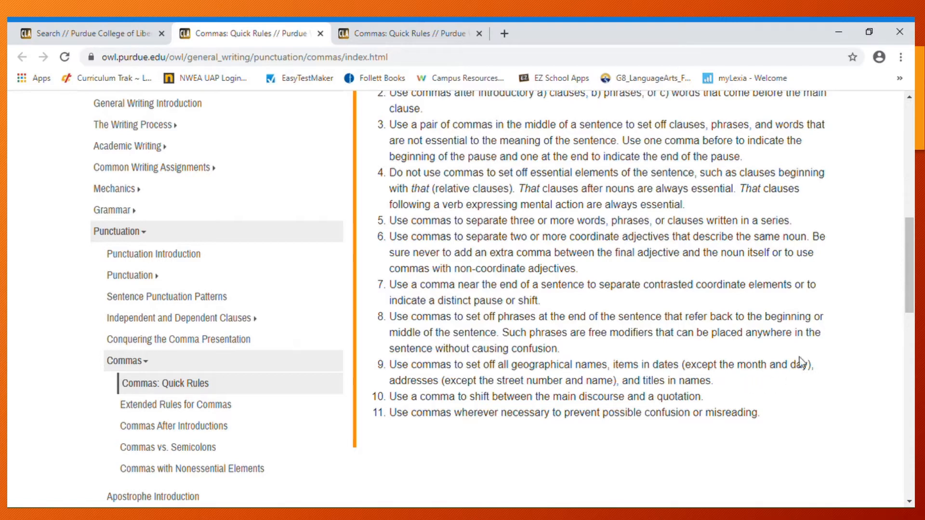
pyautogui.moveTo(773, 392)
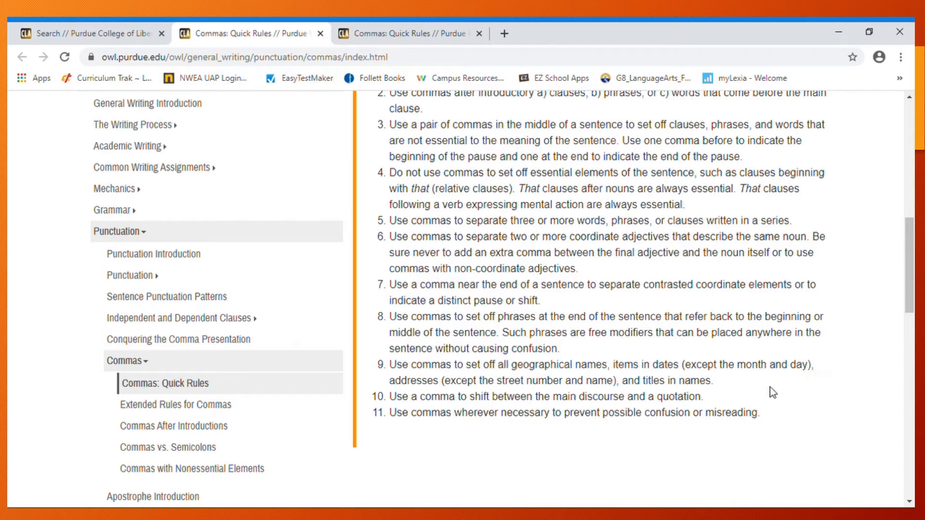
pyautogui.moveTo(736, 397)
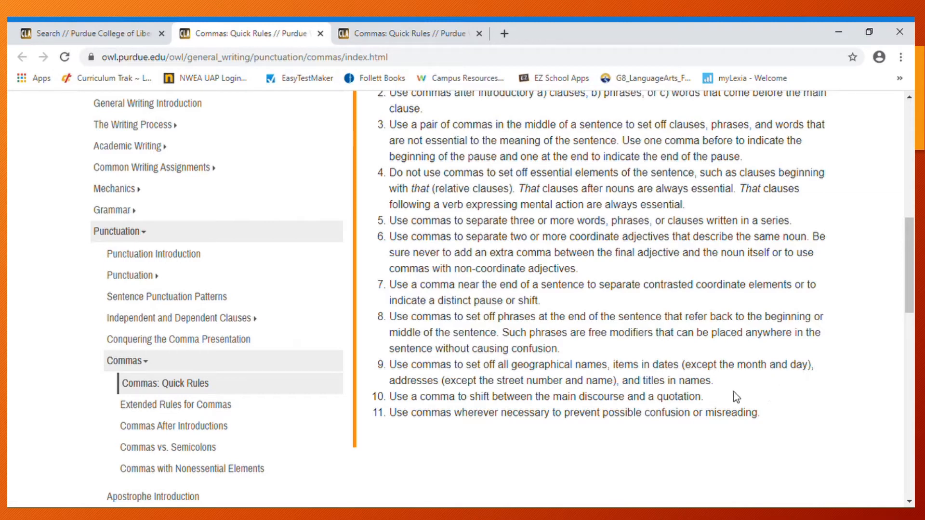
pyautogui.moveTo(712, 403)
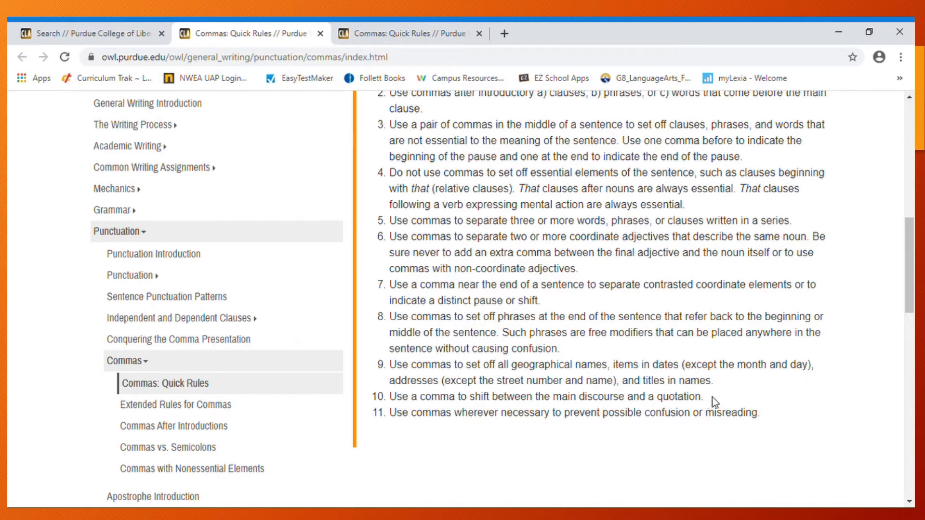
pyautogui.moveTo(509, 440)
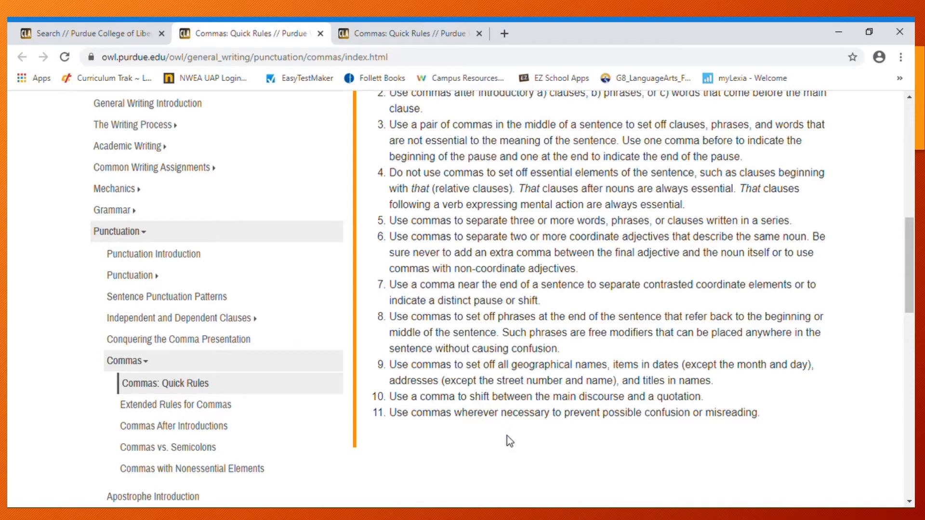
pyautogui.moveTo(769, 395)
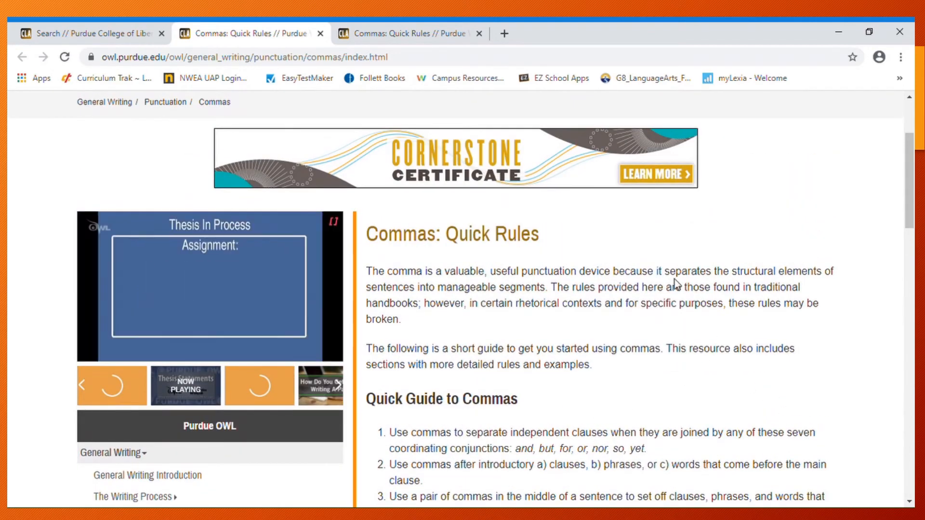
pyautogui.moveTo(662, 208)
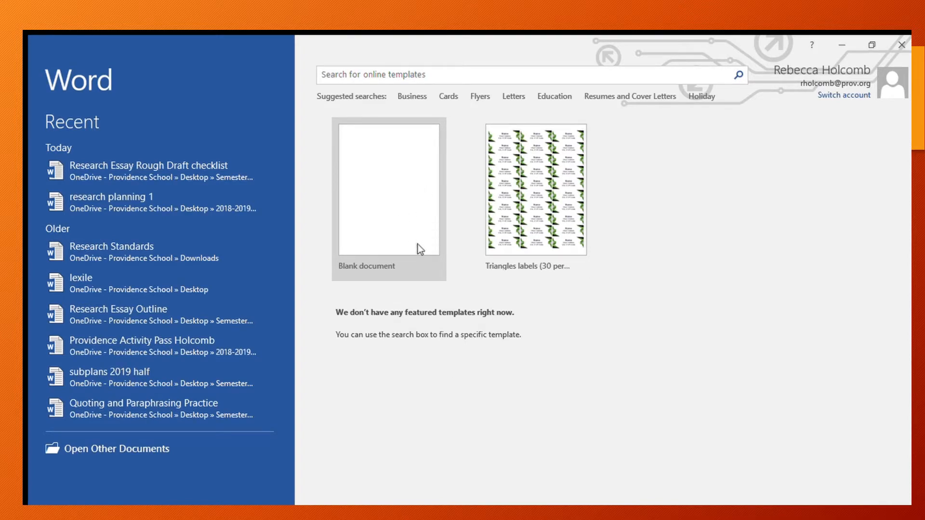
pyautogui.moveTo(433, 218)
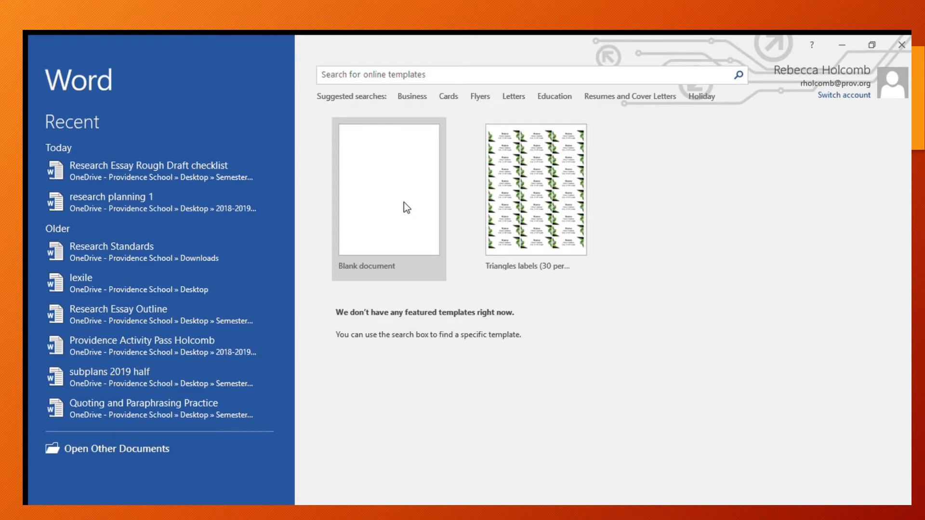
pyautogui.moveTo(411, 178)
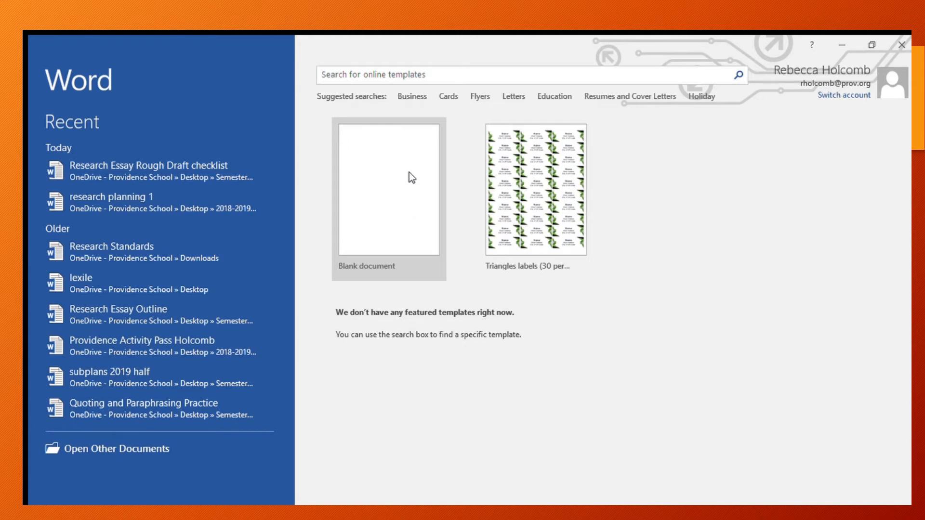
pyautogui.moveTo(405, 210)
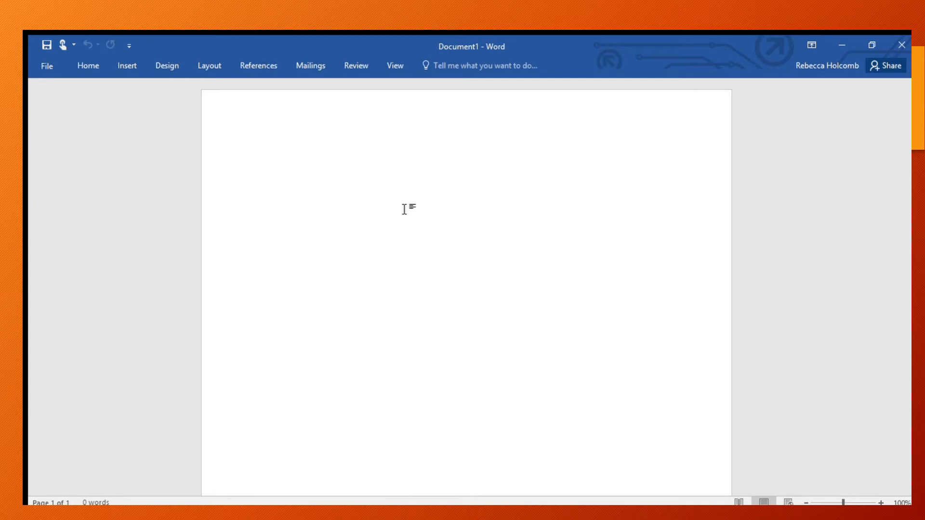
# - Place the cursor at the top of the blank page and show the Insert ribbon
pyautogui.click(264, 158)
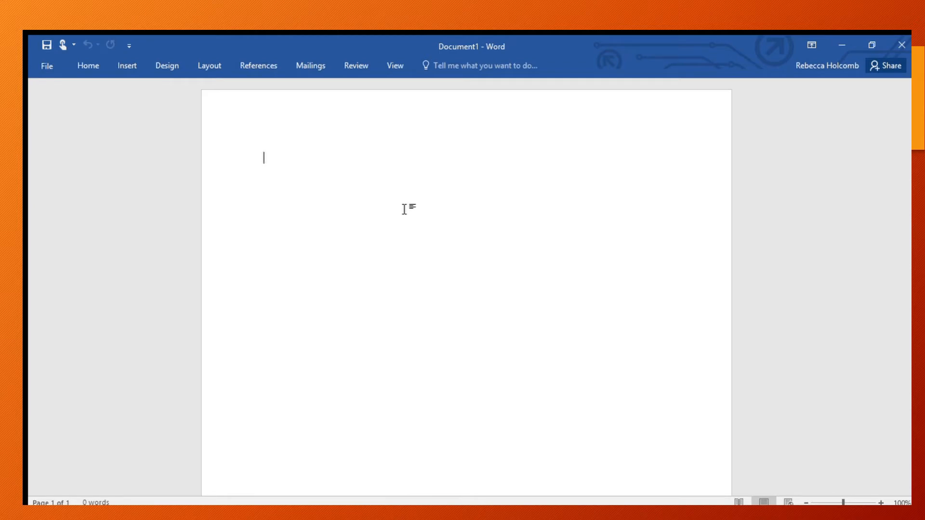
pyautogui.moveTo(452, 176)
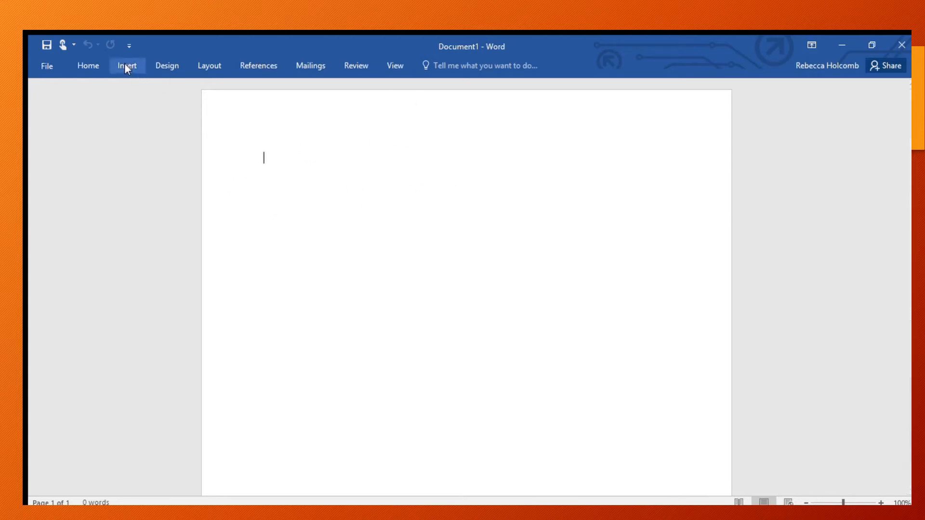
pyautogui.click(126, 66)
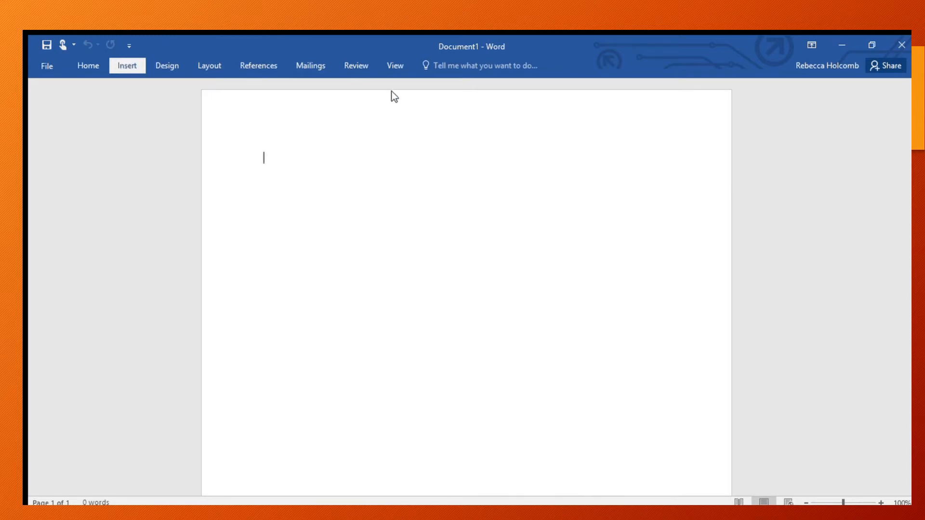
pyautogui.moveTo(589, 116)
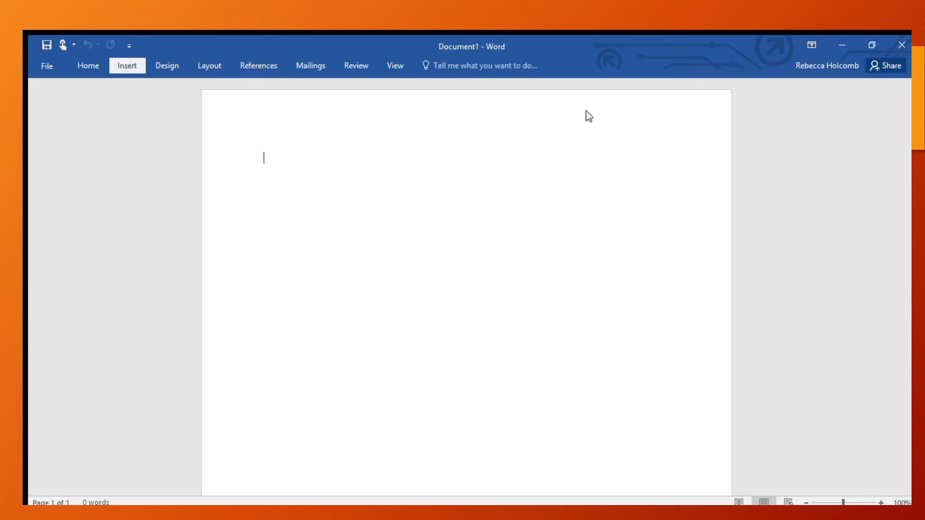
pyautogui.moveTo(593, 132)
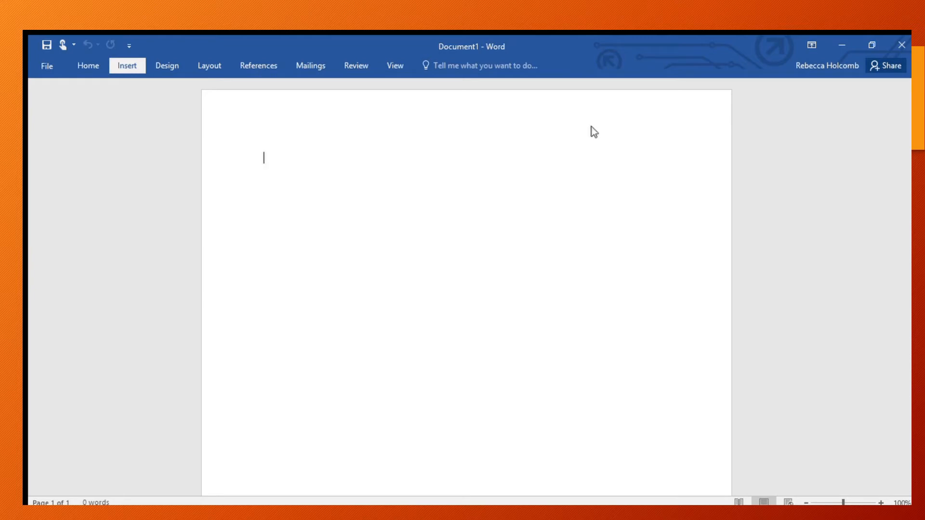
pyautogui.moveTo(478, 312)
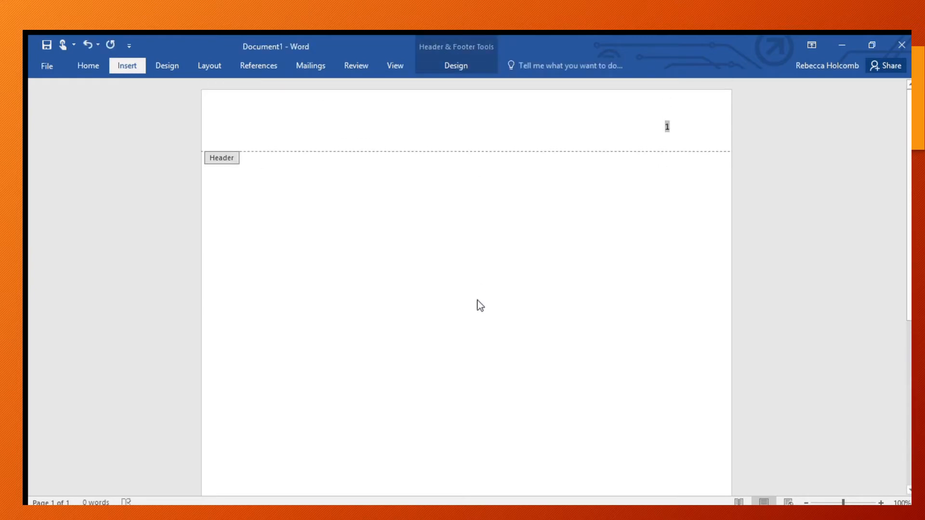
pyautogui.moveTo(625, 198)
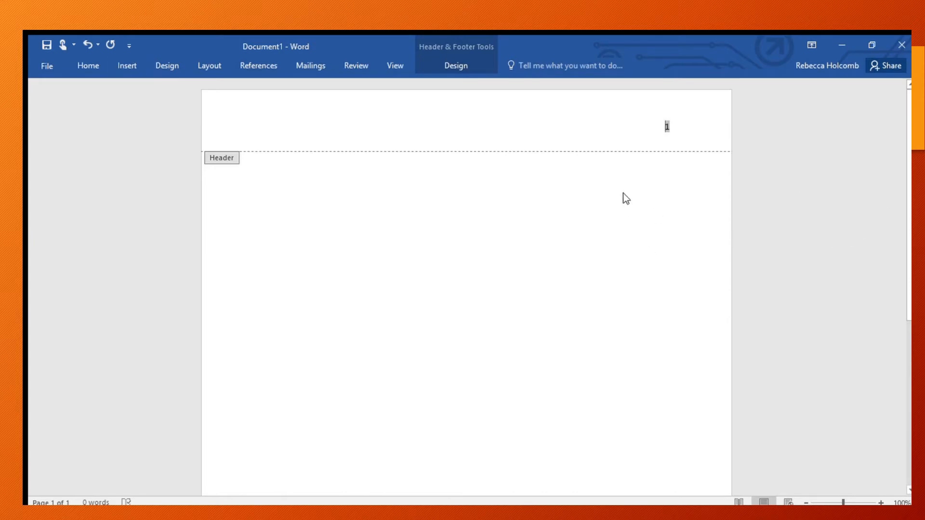
# - Add 'Holcomb' before the page number 1 in the header and exit the header
pyautogui.write('Holcomb')
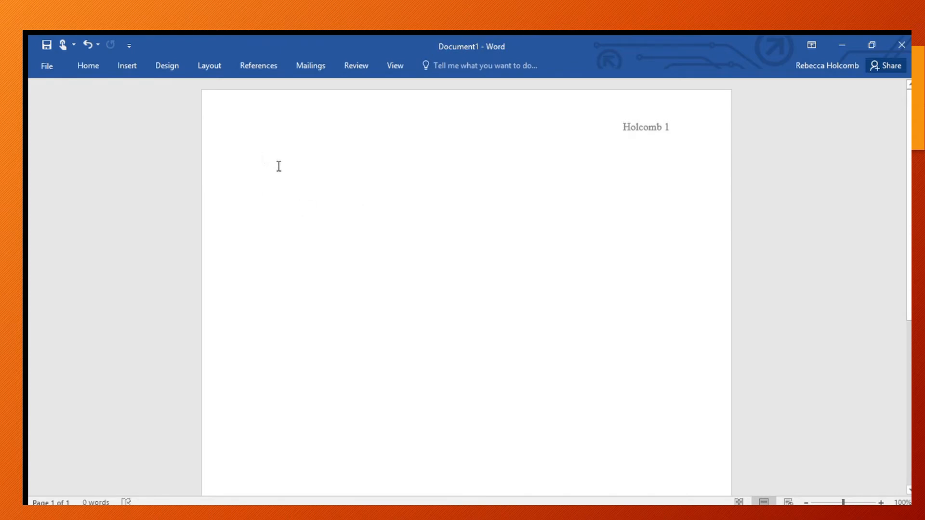
pyautogui.click(264, 159)
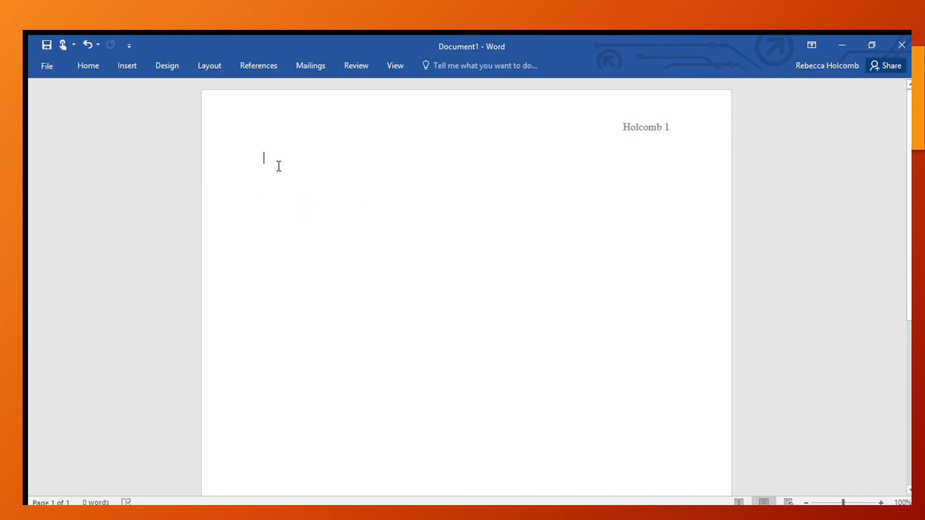
pyautogui.write('Rebecca Hocio')
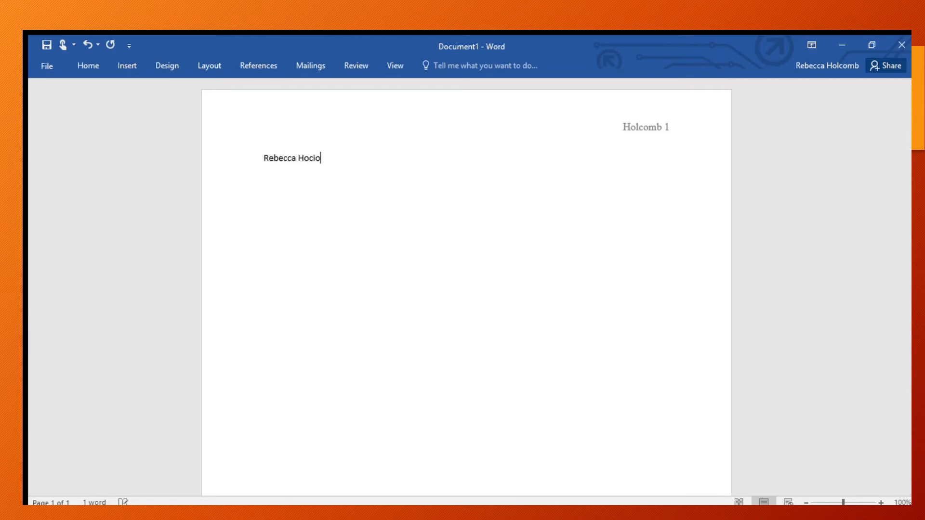
pyautogui.write('Holcomb')
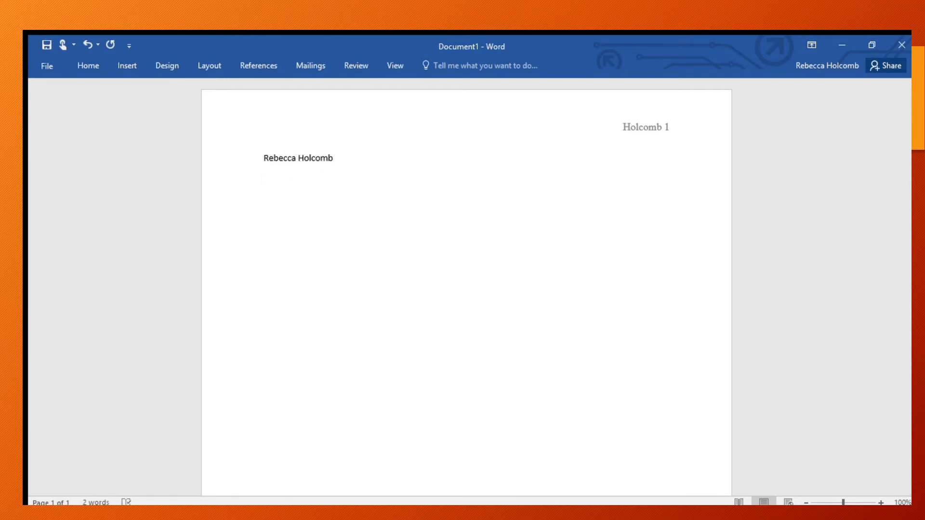
pyautogui.write('English')
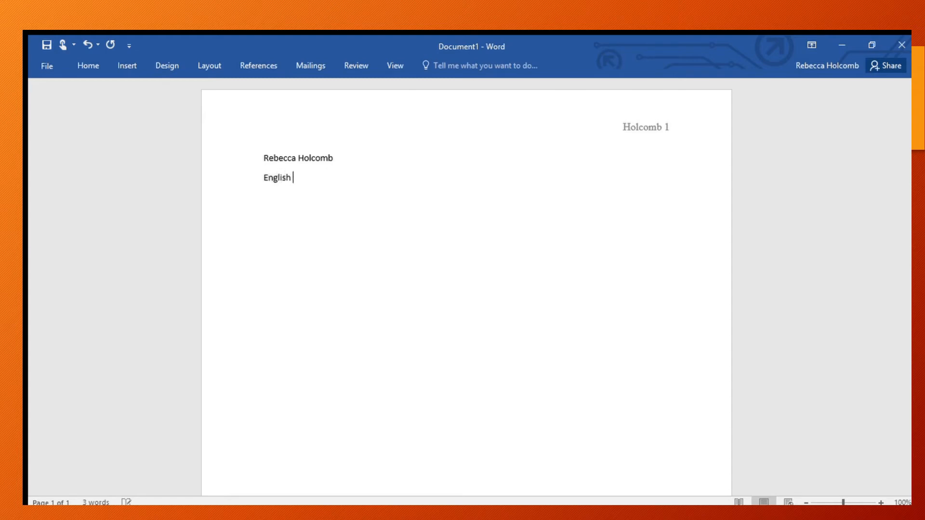
pyautogui.write('period')
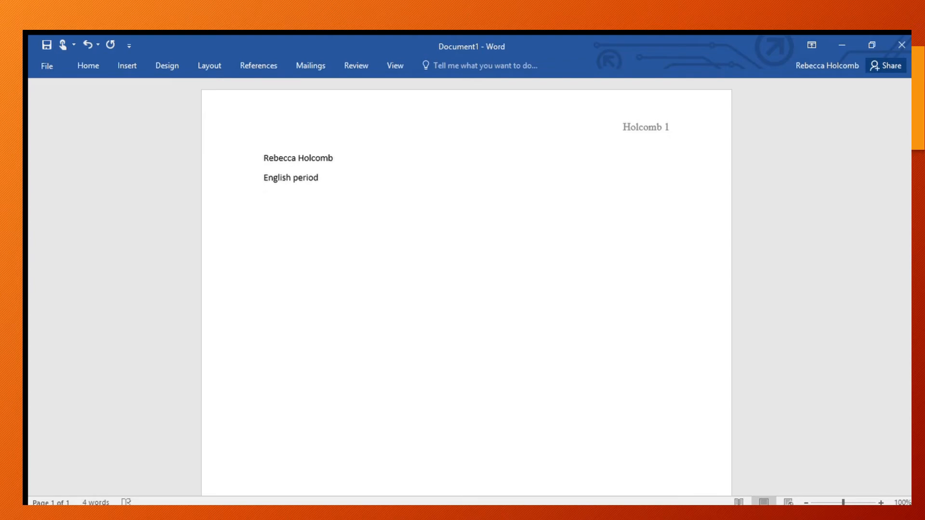
pyautogui.write('Mrs.')
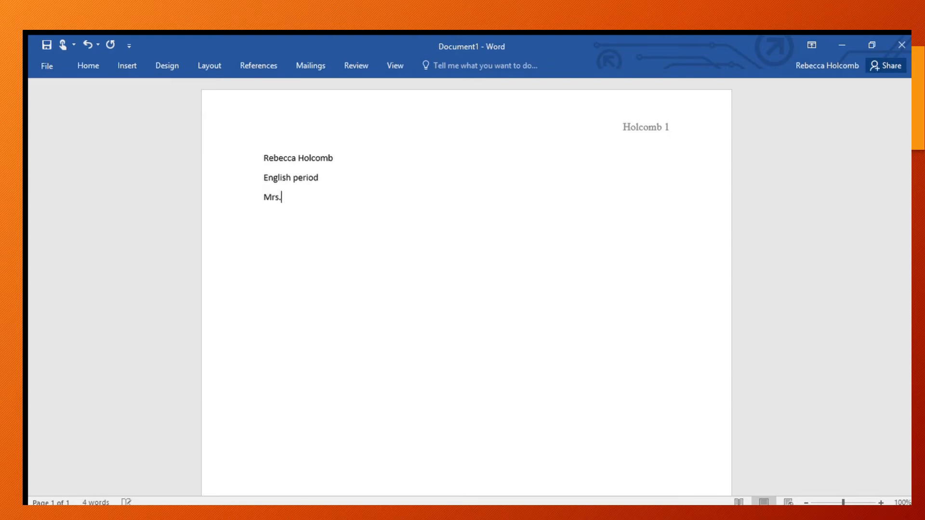
pyautogui.write('Holcomb')
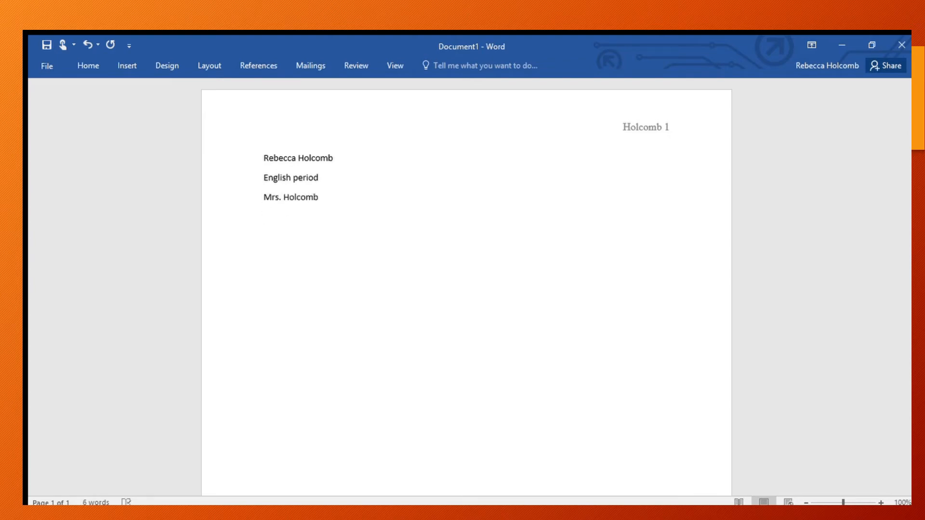
pyautogui.press('enter')
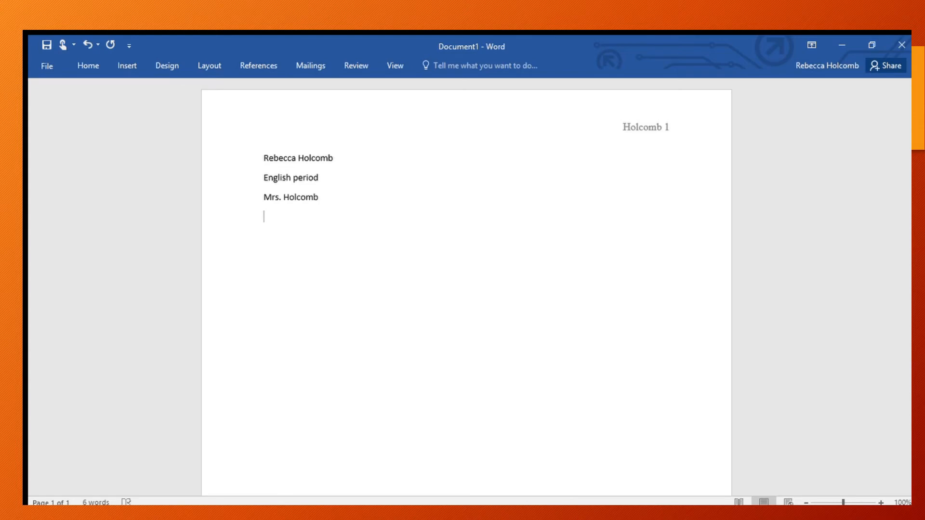
pyautogui.write('March')
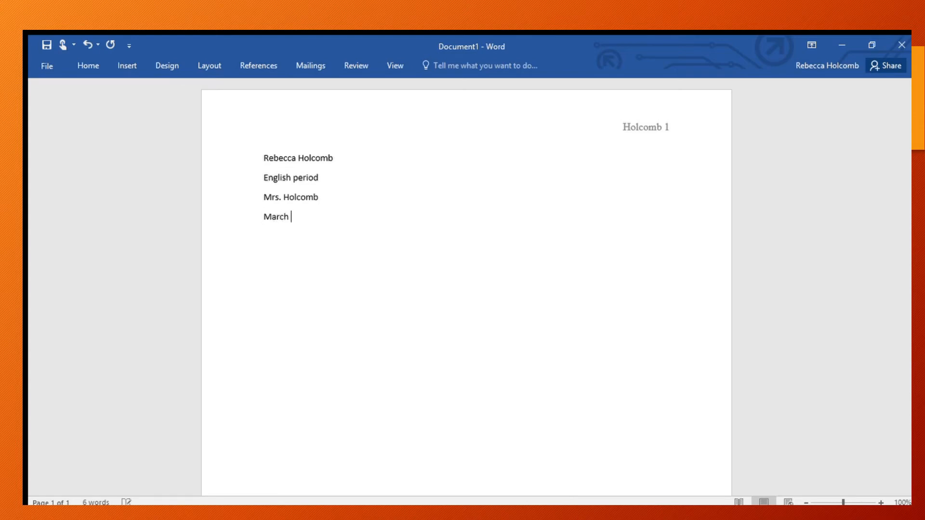
pyautogui.write('17, 2020')
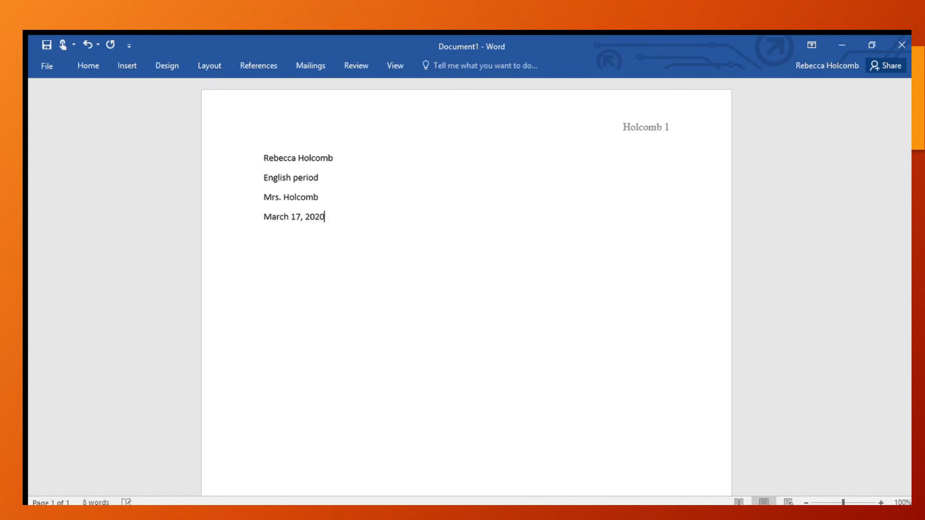
pyautogui.press('enter')
pyautogui.write('The Tr')
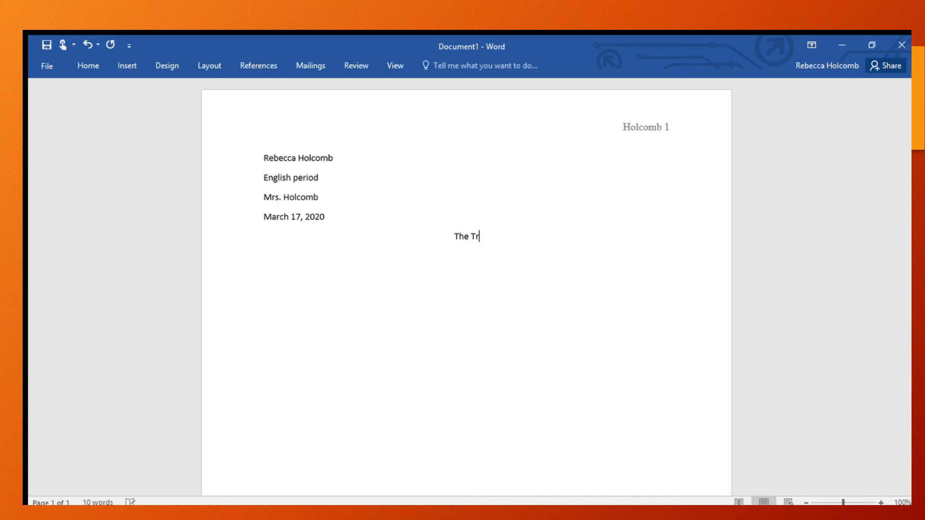
# - Finish typing the centered title 'The Tragedy of Omaha'
pyautogui.write('agedy of')
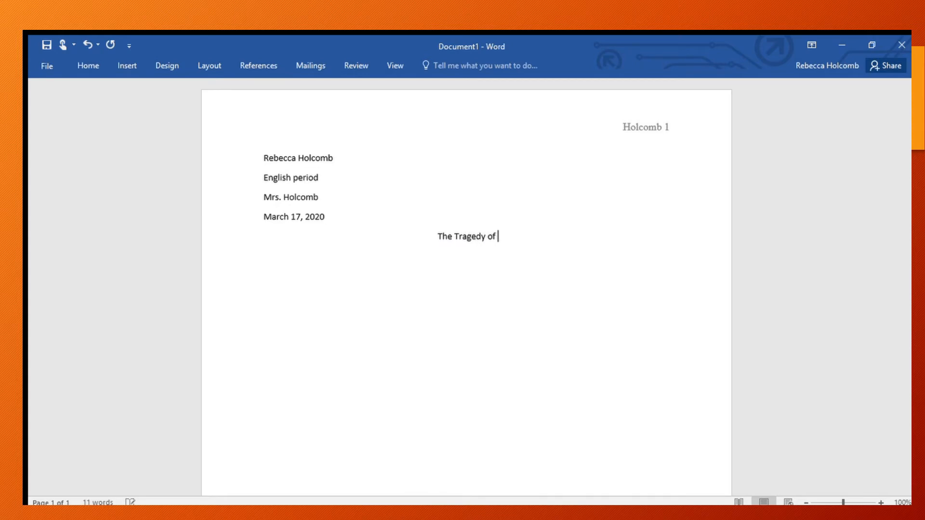
pyautogui.write('Omaha')
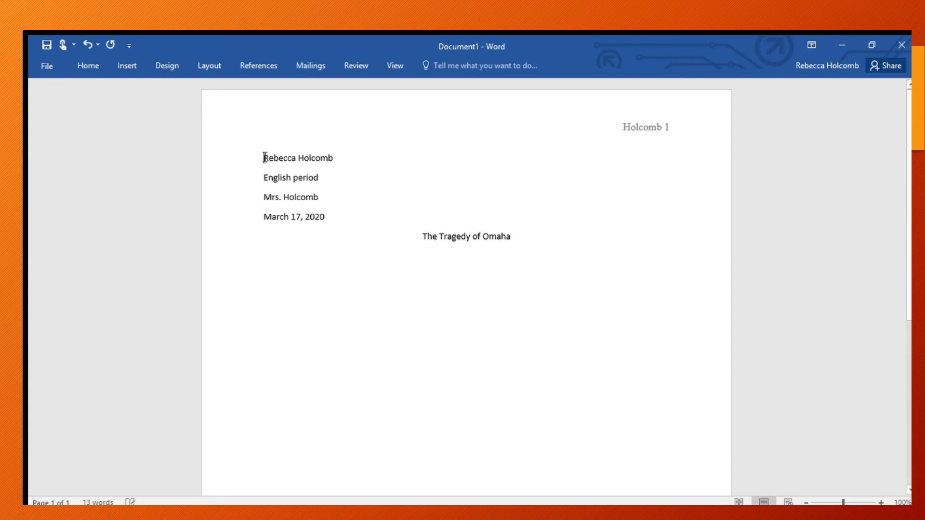
# - Apply Times New Roman to all text, then reselect the heading and title lines
pyautogui.press('ctrl+a')
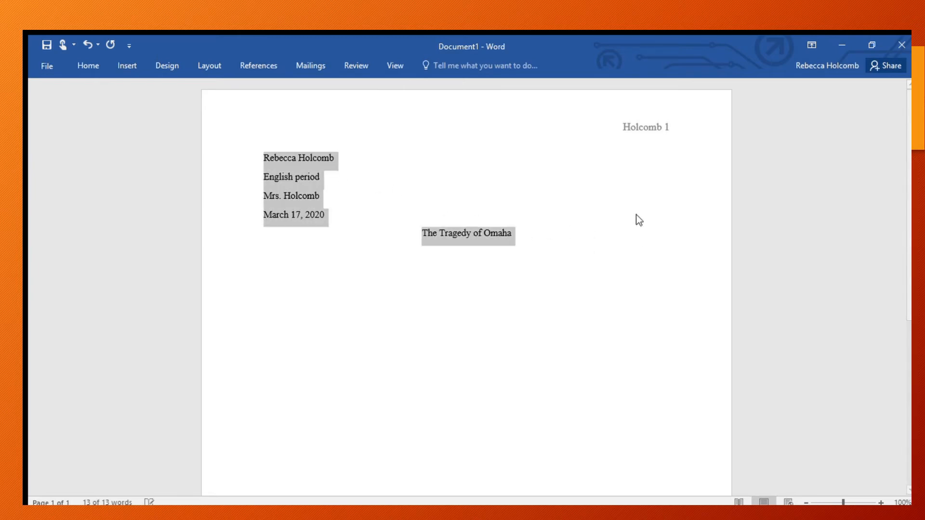
pyautogui.click(512, 239)
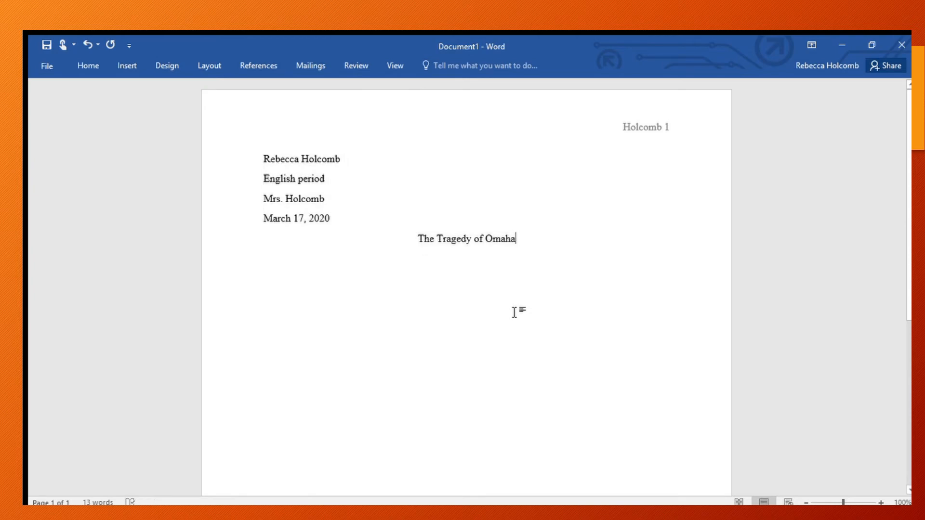
pyautogui.moveTo(522, 220)
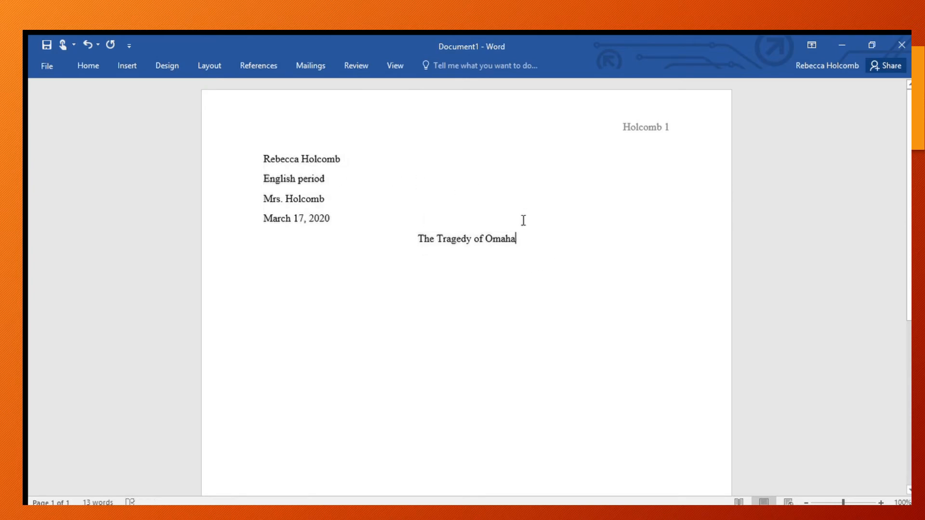
pyautogui.moveTo(264, 159); pyautogui.dragTo(332, 224)
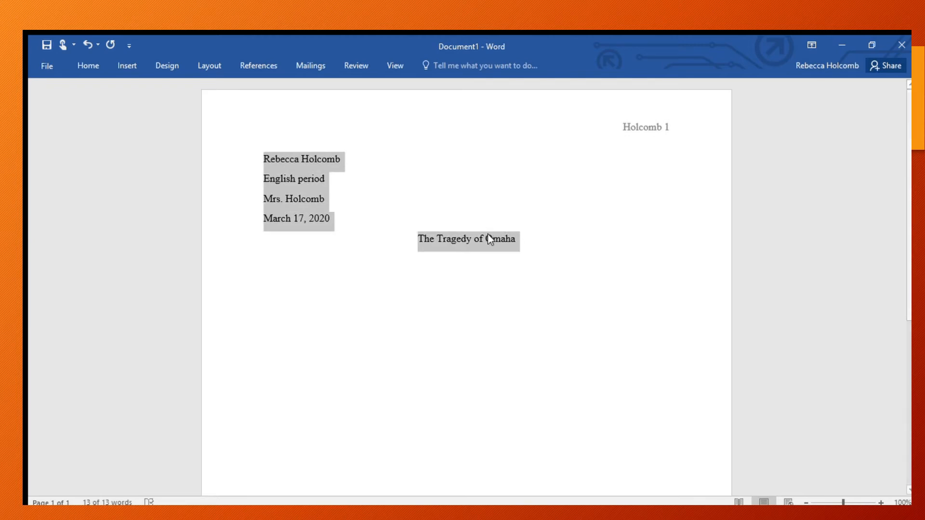
pyautogui.moveTo(487, 240)
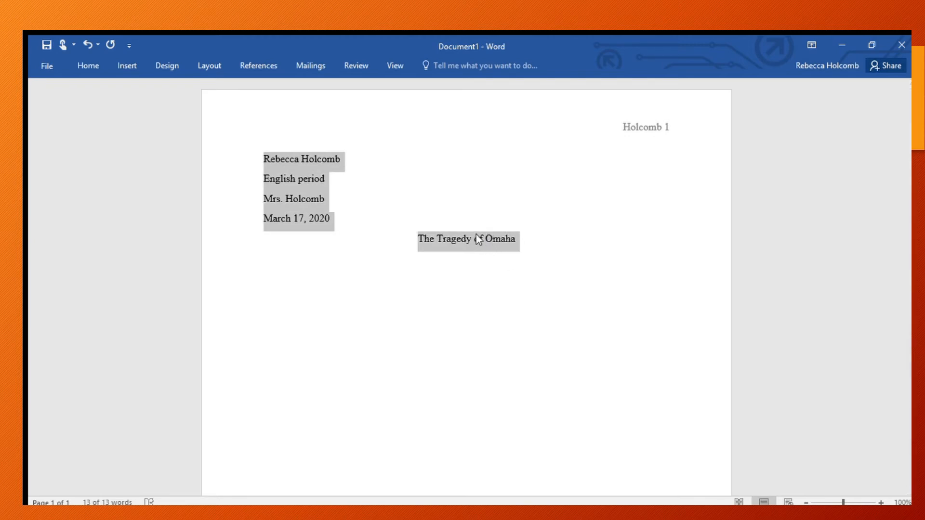
pyautogui.moveTo(527, 329)
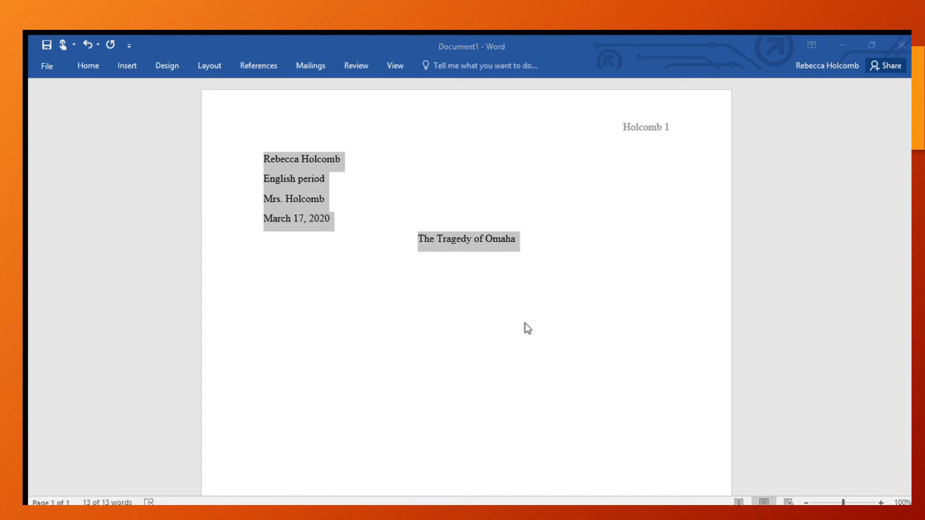
pyautogui.moveTo(480, 279)
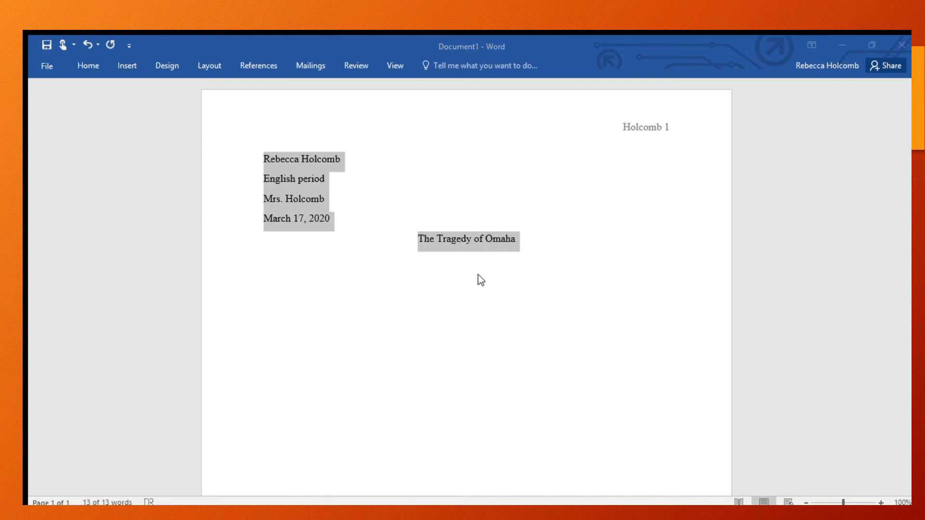
pyautogui.moveTo(504, 331)
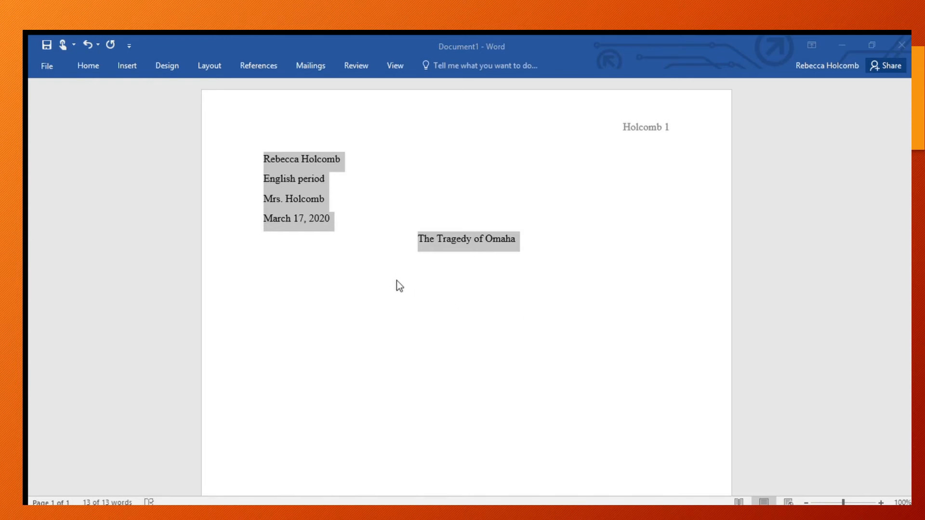
pyautogui.moveTo(375, 306)
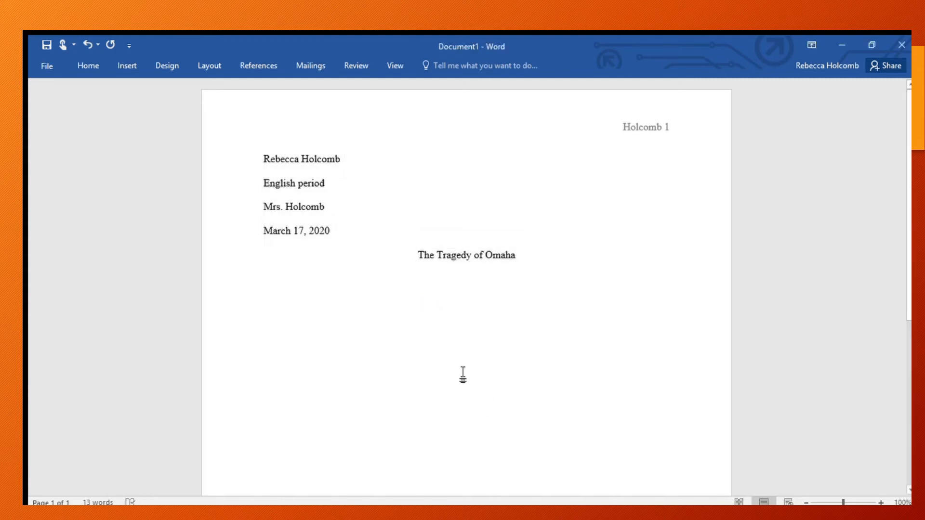
# - Left-align the line below the title and type the intro 'Here is where I begin.'
pyautogui.click(512, 255)
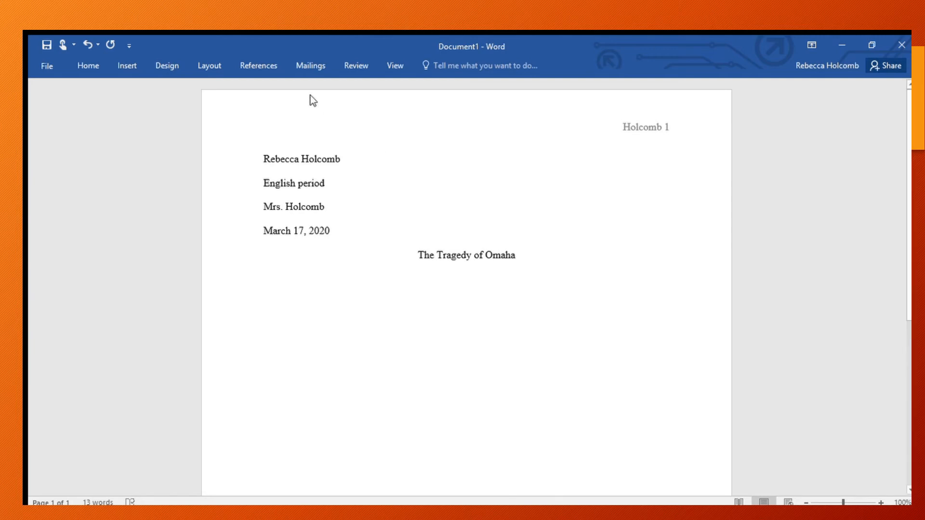
pyautogui.click(87, 65)
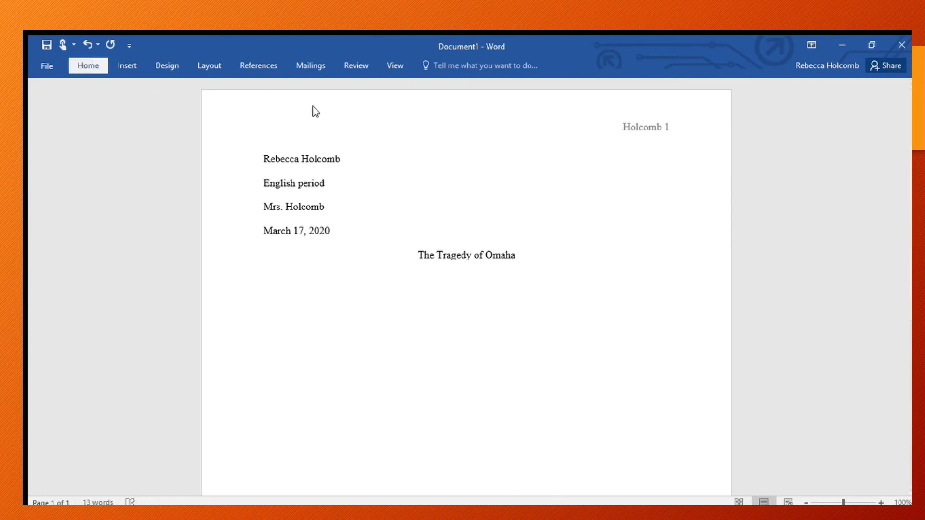
pyautogui.click(266, 271)
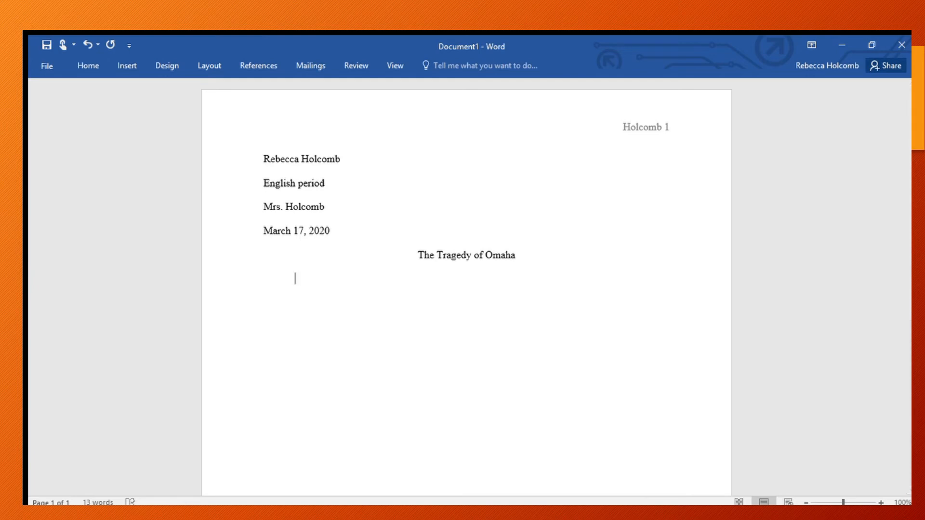
pyautogui.write('Here my')
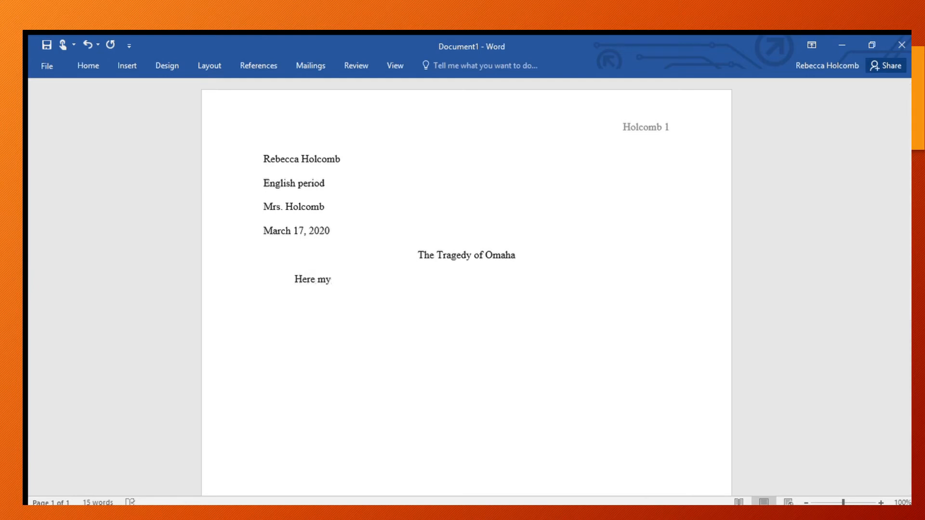
pyautogui.press('BackSpace')
pyautogui.write('is whe')
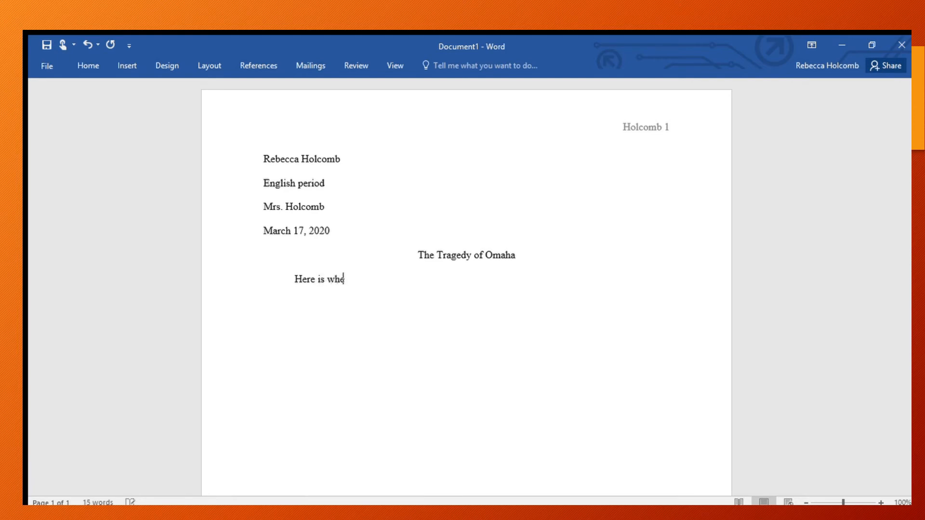
pyautogui.write('re I begin.')
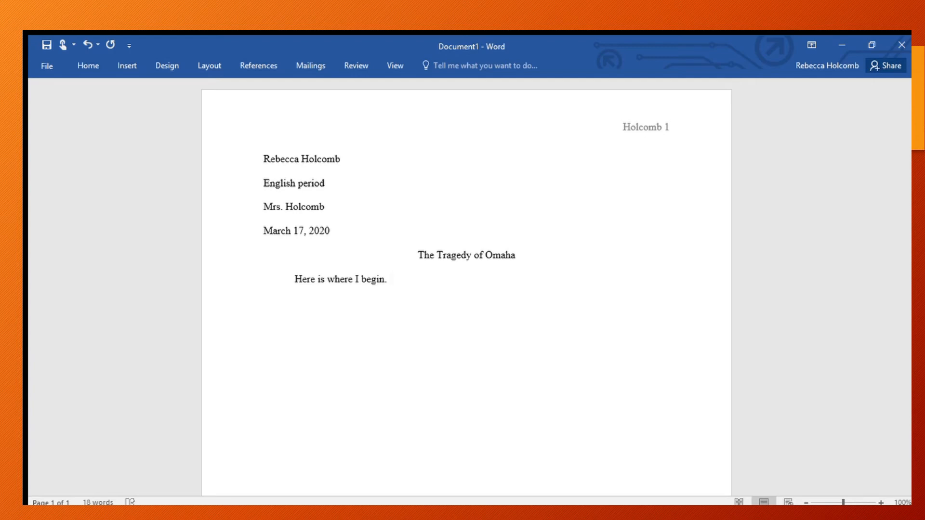
pyautogui.click(392, 278)
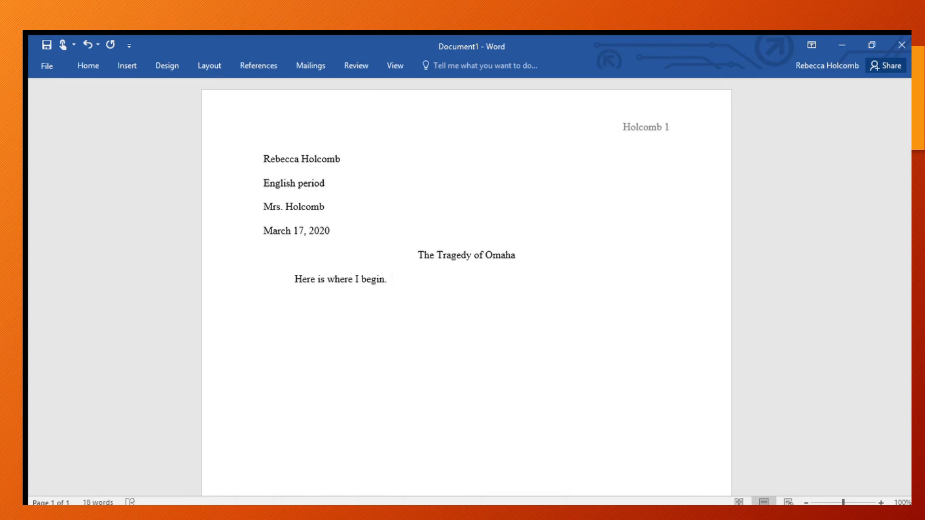
# - Type 'Topic Sentence 1:', 'Topic Sentence 2:' and 'Topic Sentence 3:' on separate lines
pyautogui.write('Topic Senter')
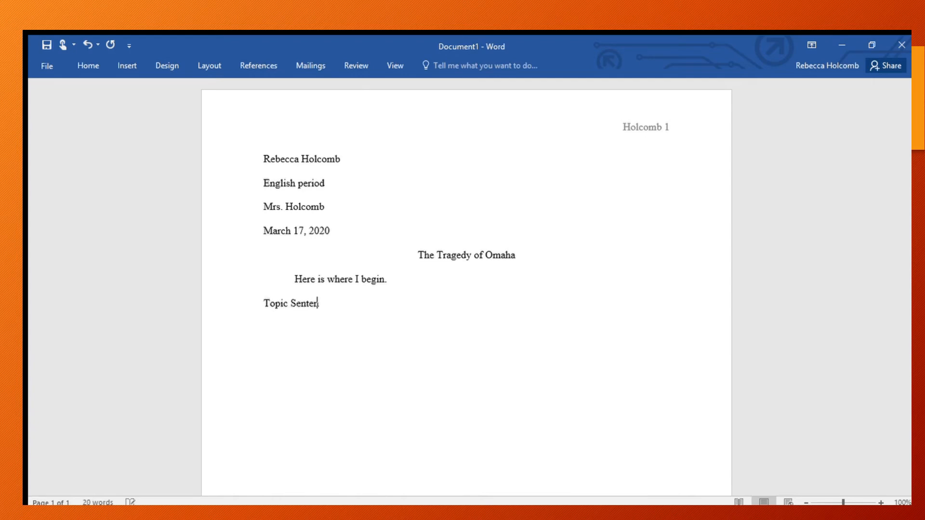
pyautogui.write('ce 1:')
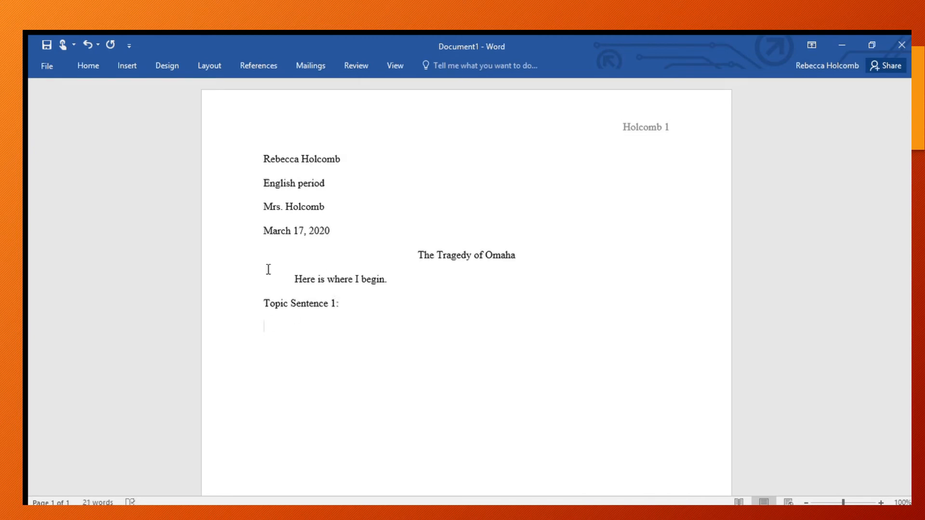
pyautogui.write('Topic Sente')
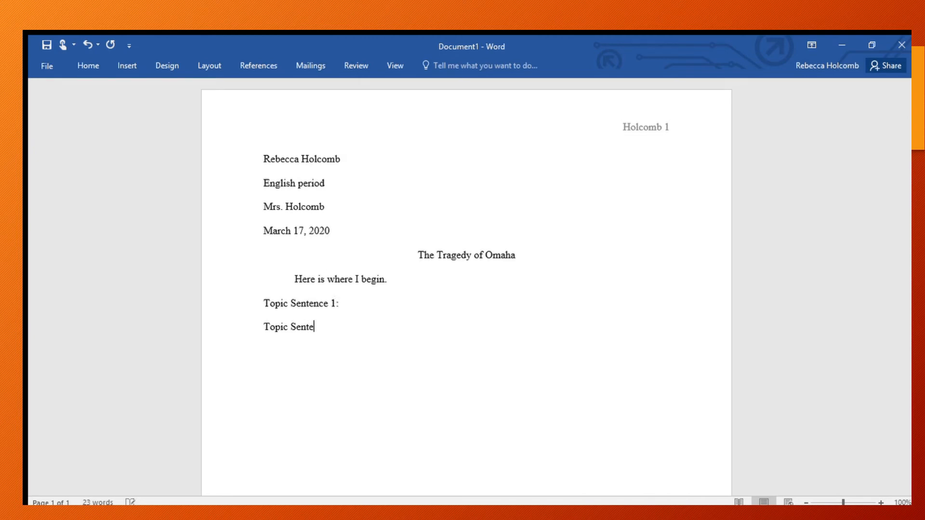
pyautogui.write('nce 2:')
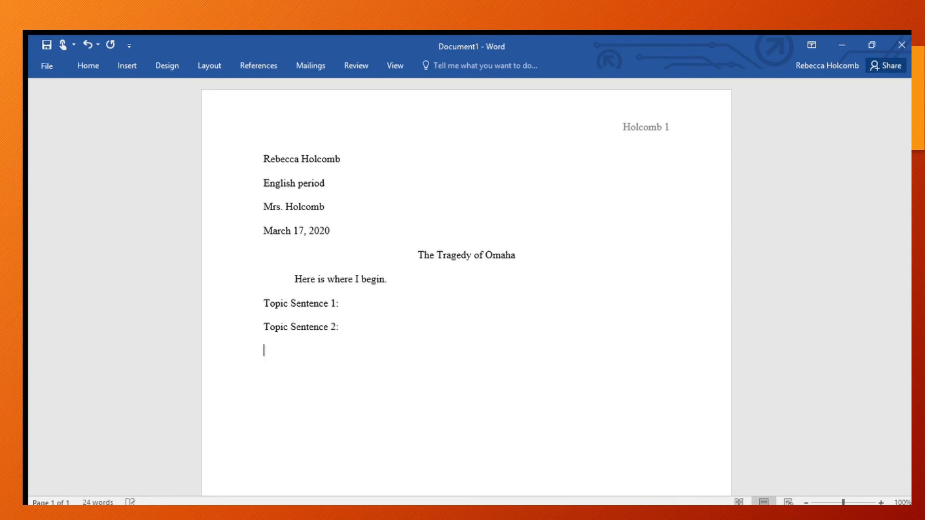
pyautogui.moveTo(268, 268)
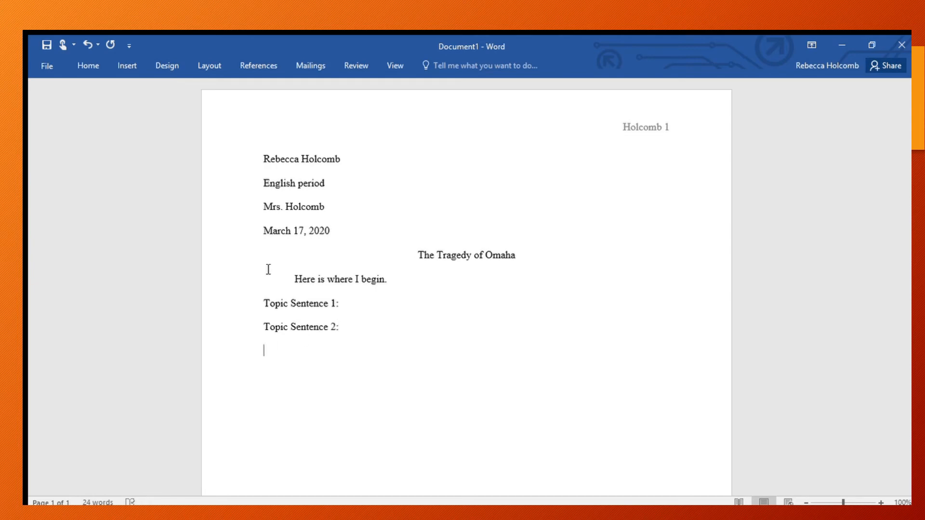
pyautogui.write('Topic Ser')
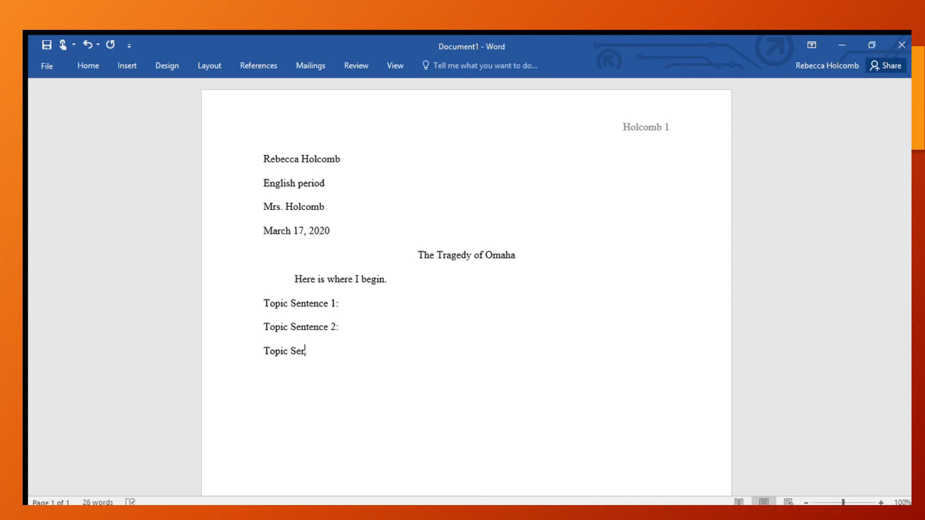
pyautogui.write('tence')
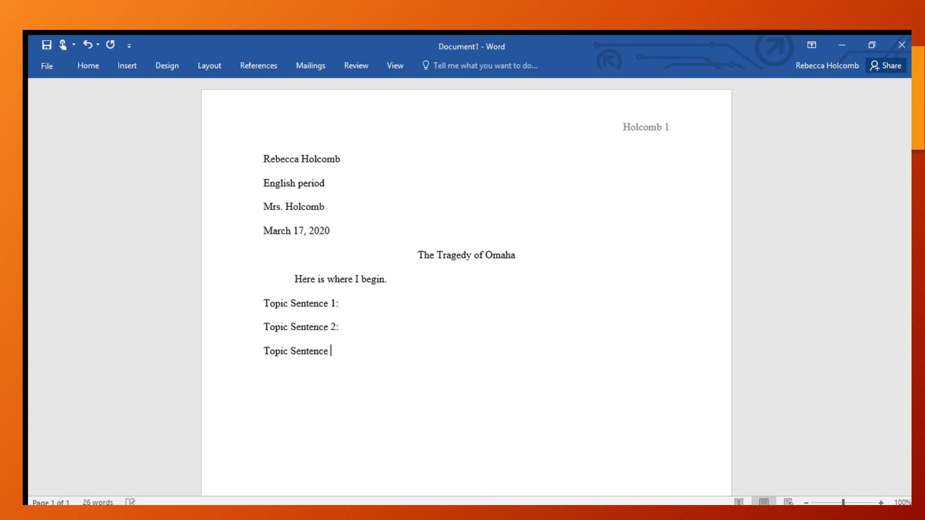
pyautogui.write('3:')
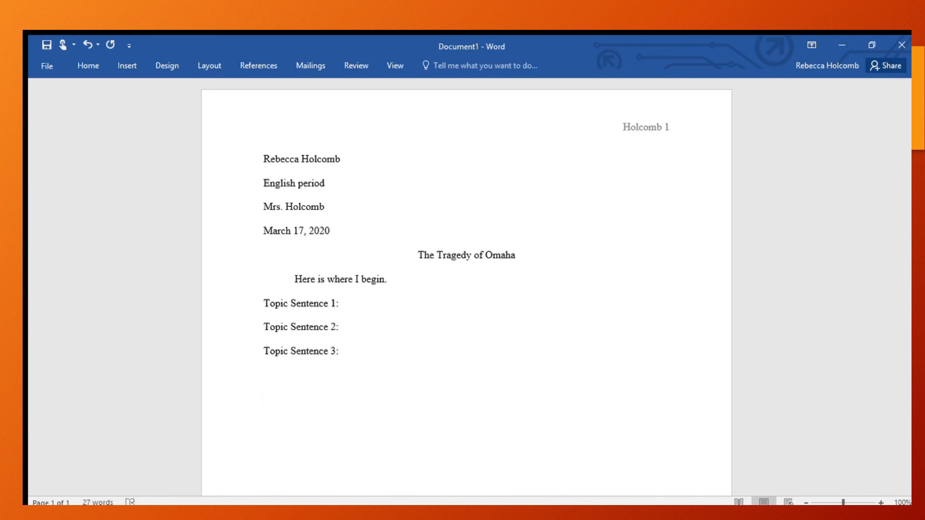
pyautogui.click(263, 398)
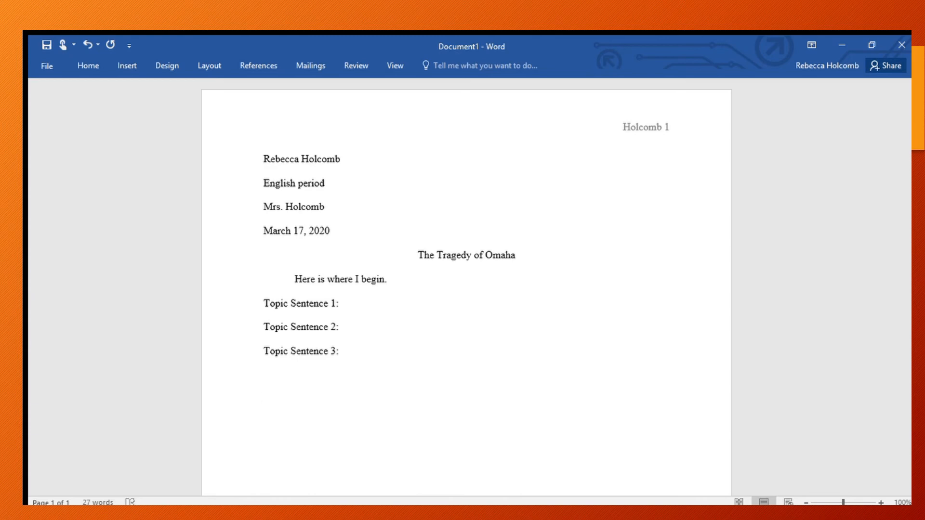
pyautogui.click(263, 398)
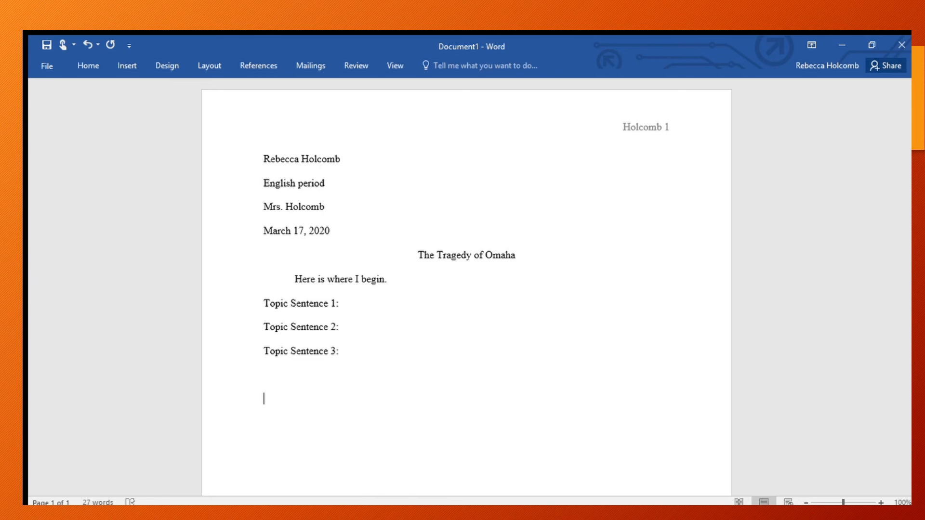
# - Type the centered 'Works Cited' heading on page two and start a new line
pyautogui.scroll(-3)
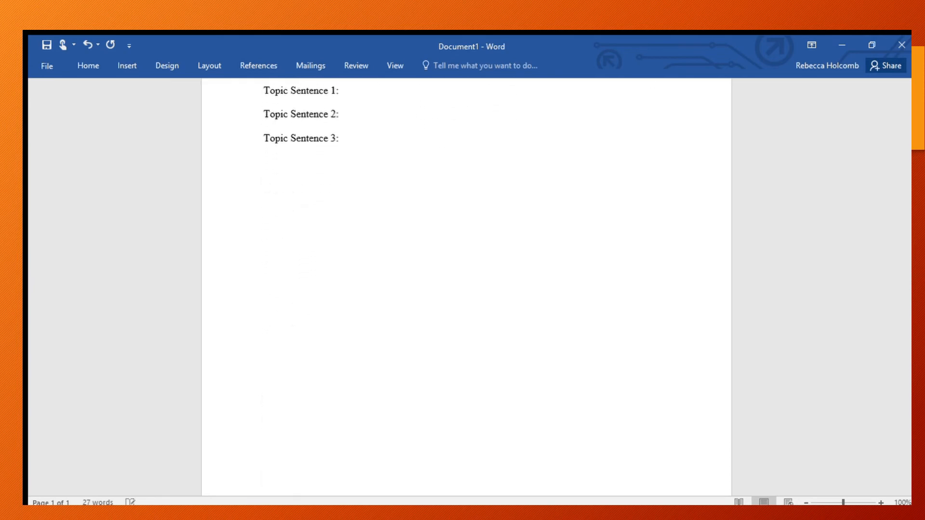
pyautogui.scroll(-3)
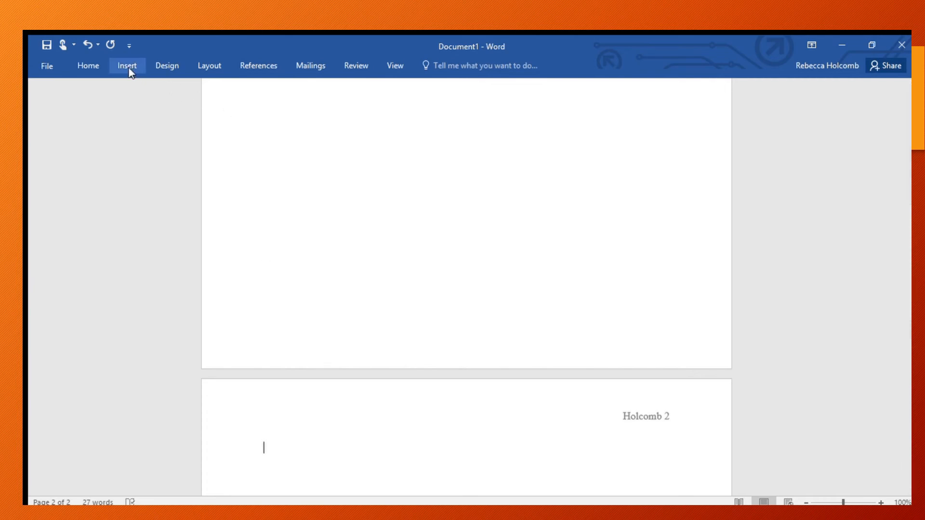
pyautogui.click(88, 66)
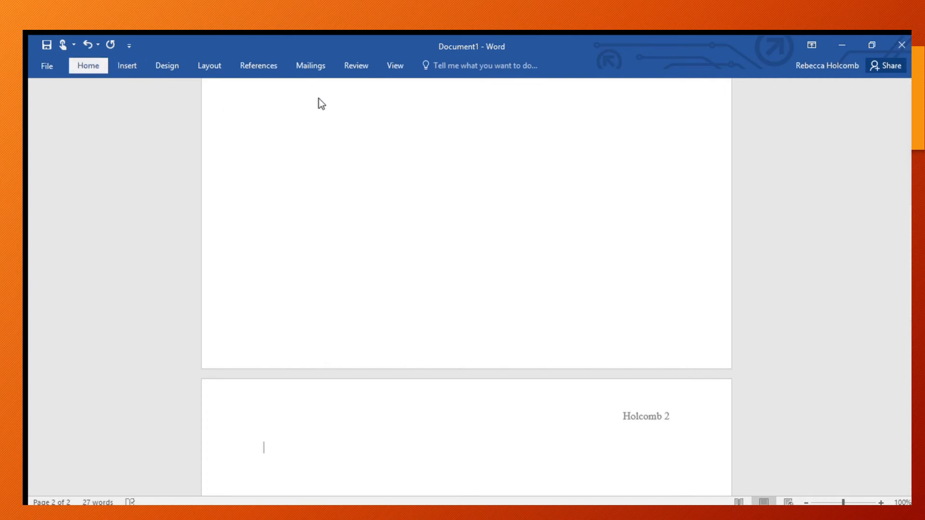
pyautogui.write('Works Cited')
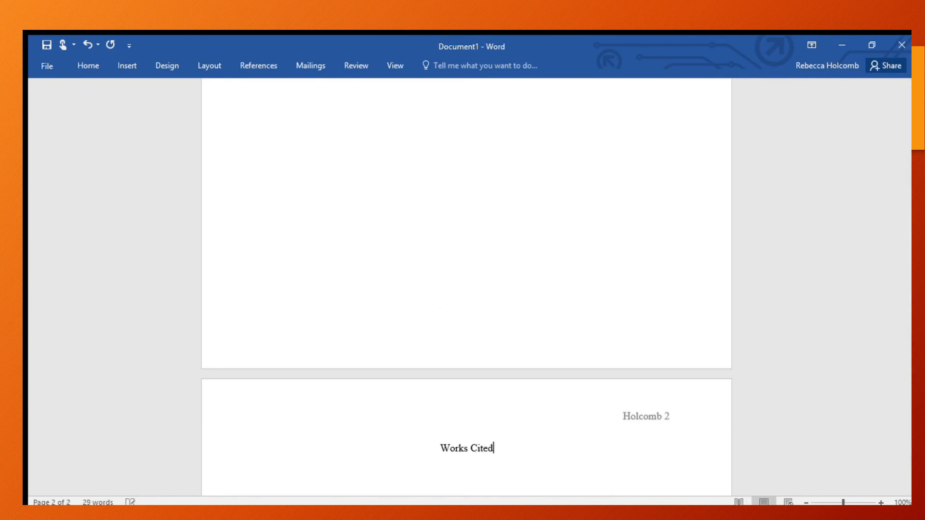
pyautogui.press('enter')
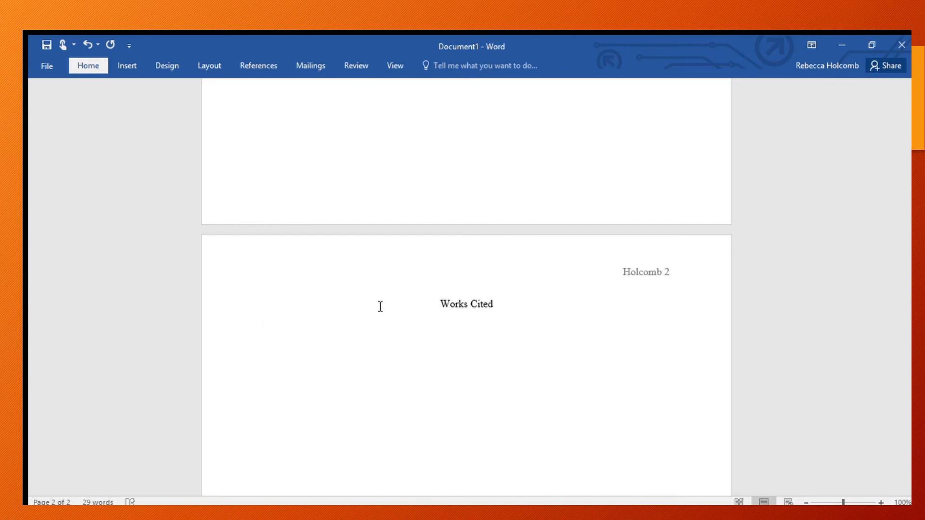
# - Left-align the empty line beneath the Works Cited heading
pyautogui.click(263, 328)
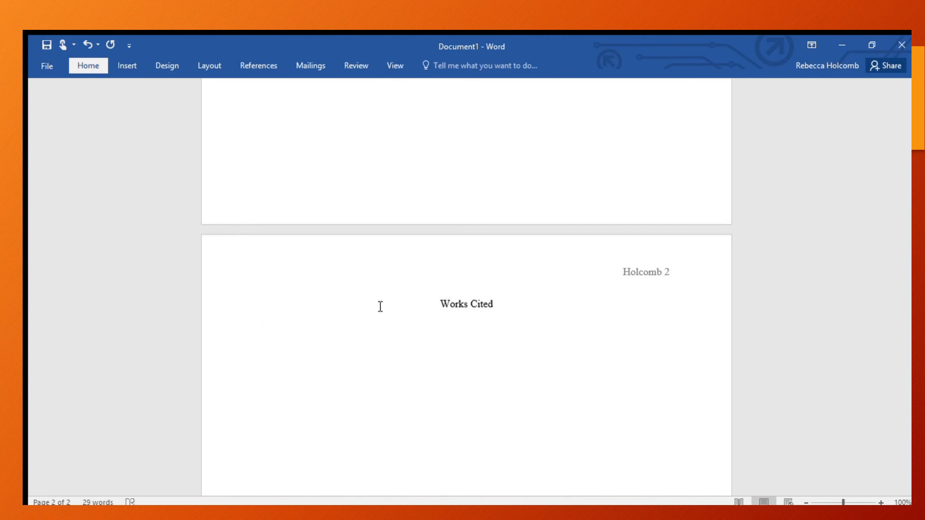
pyautogui.click(263, 327)
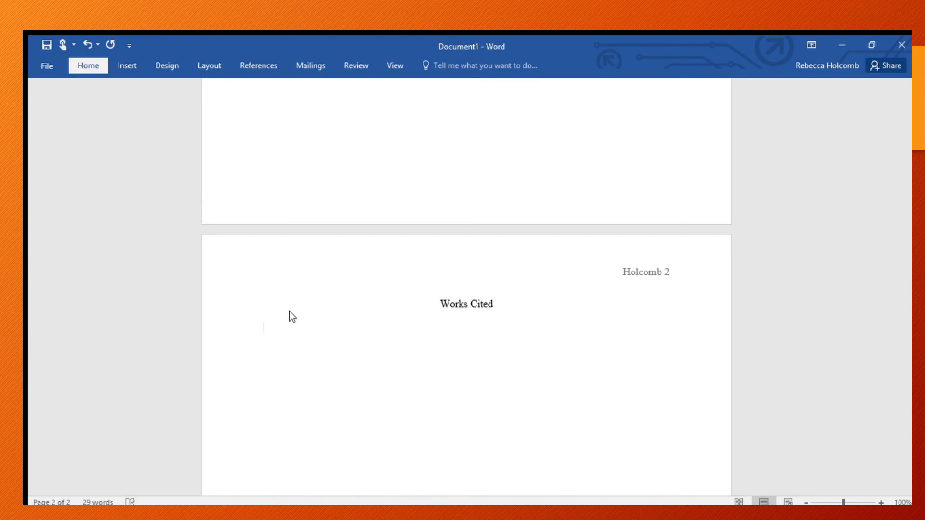
pyautogui.moveTo(268, 334)
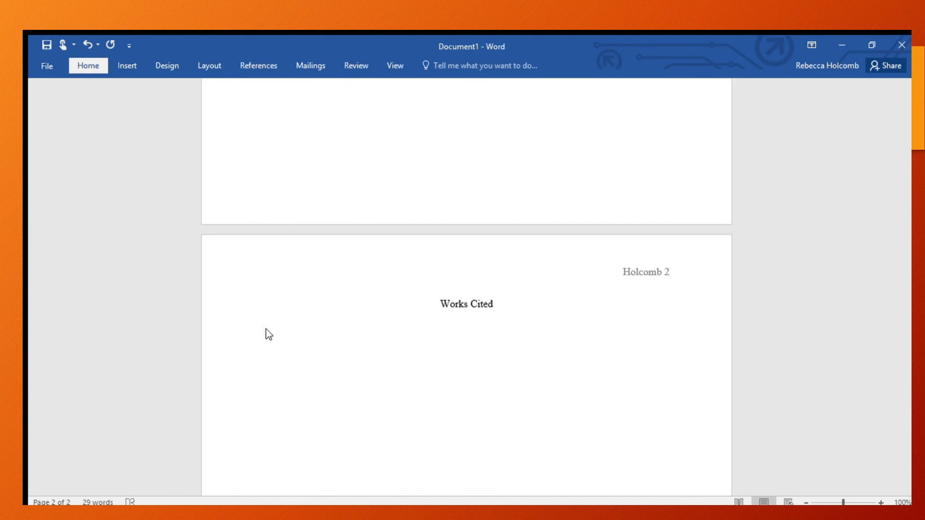
# - Type the Works Cited entry 'Schmidt, Gary. Trouble.' and select the title 'Trouble'
pyautogui.write('Sc')
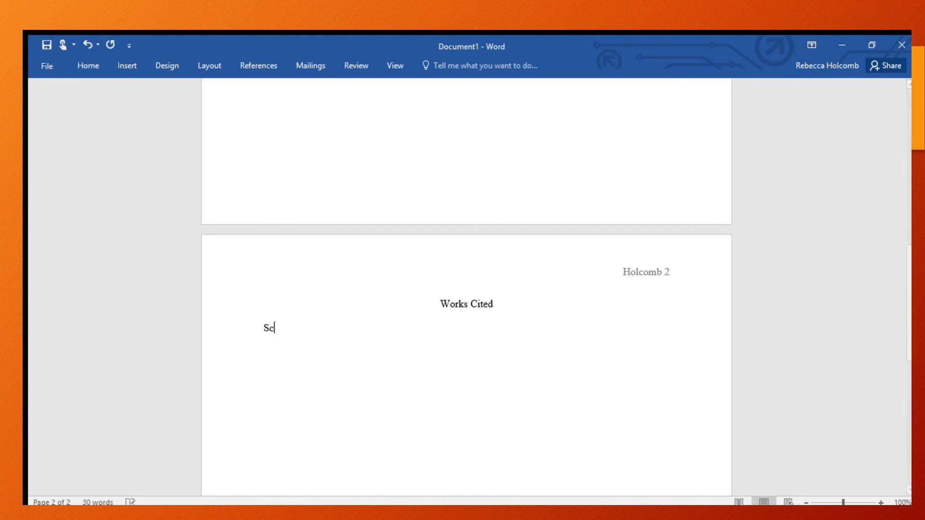
pyautogui.write('hm')
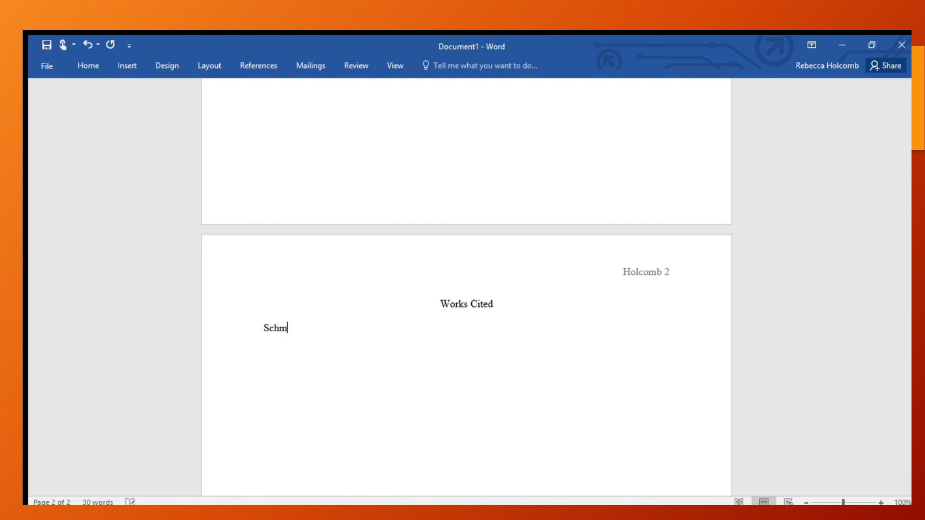
pyautogui.write('idt')
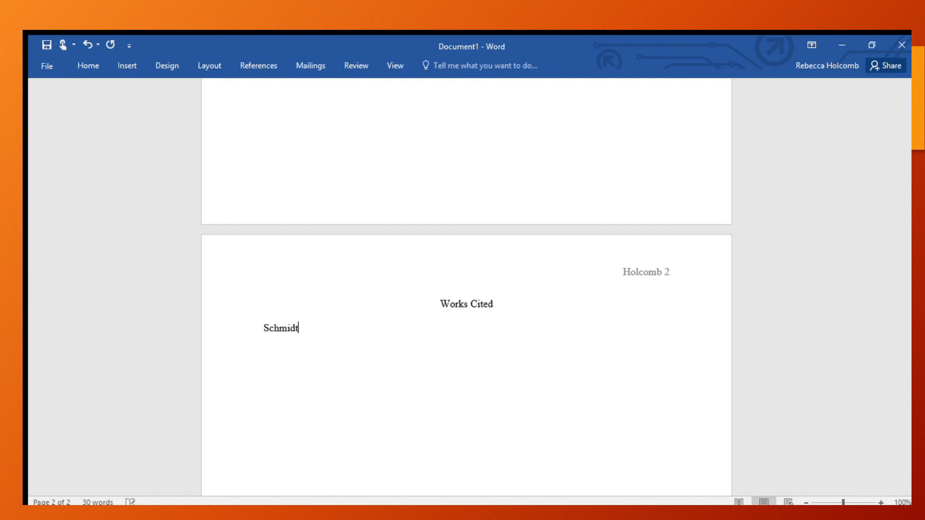
pyautogui.write(', Gary')
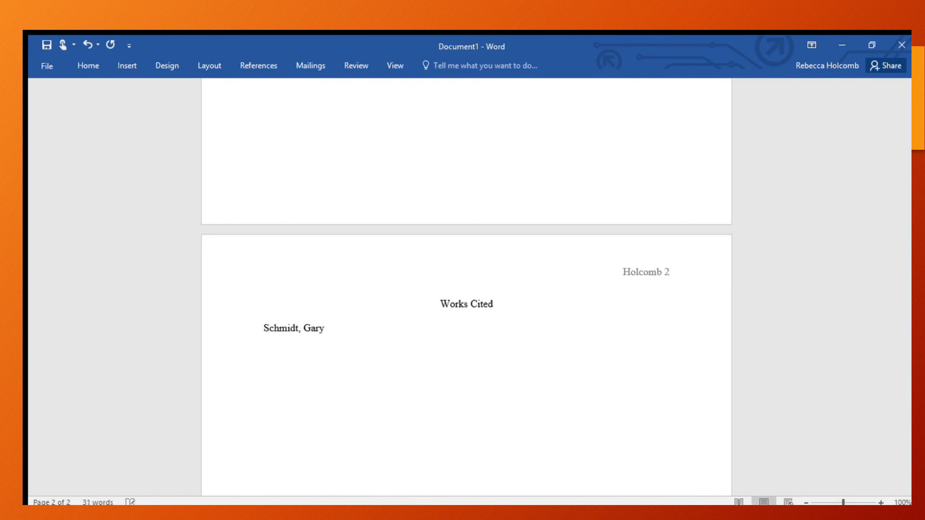
pyautogui.write('. Tro')
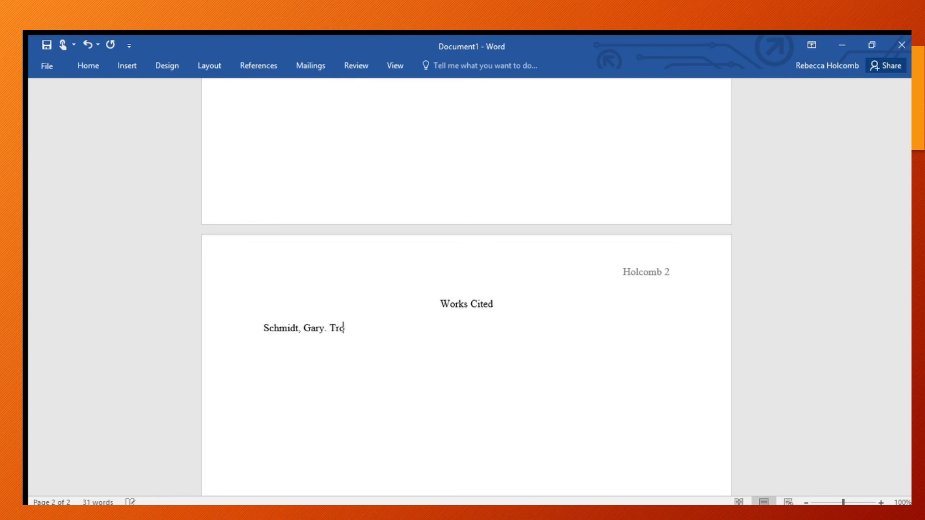
pyautogui.write('uble.')
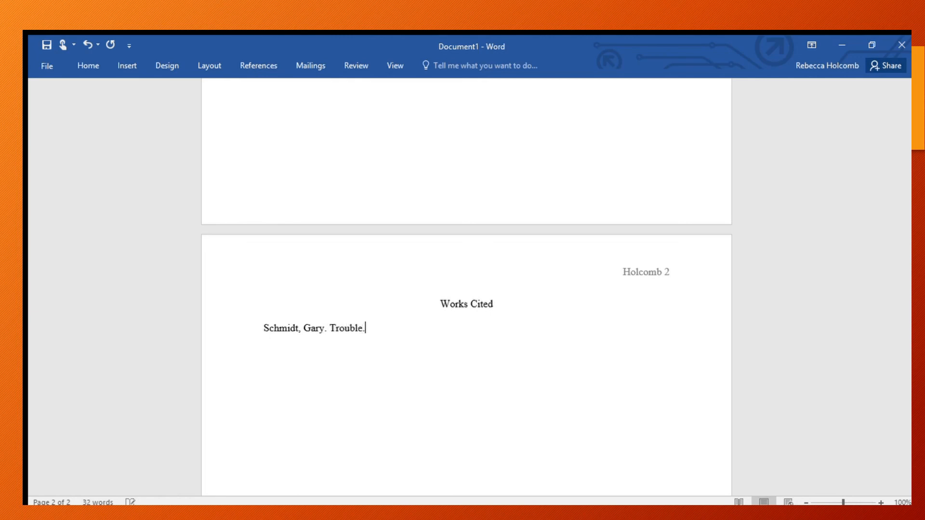
pyautogui.doubleClick(345, 328)
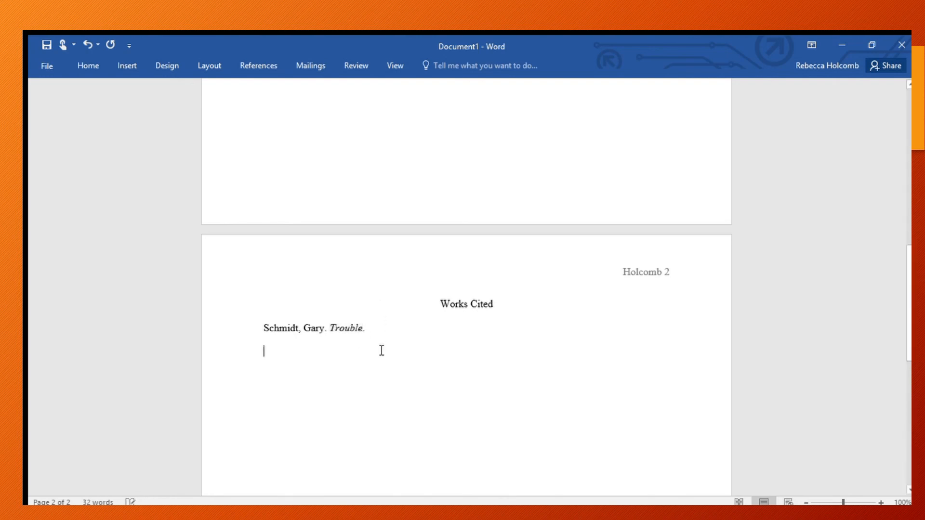
# - Select the whole 'Schmidt, Gary. Trouble.' entry on the Works Cited page
pyautogui.moveTo(264, 329); pyautogui.dragTo(365, 328)
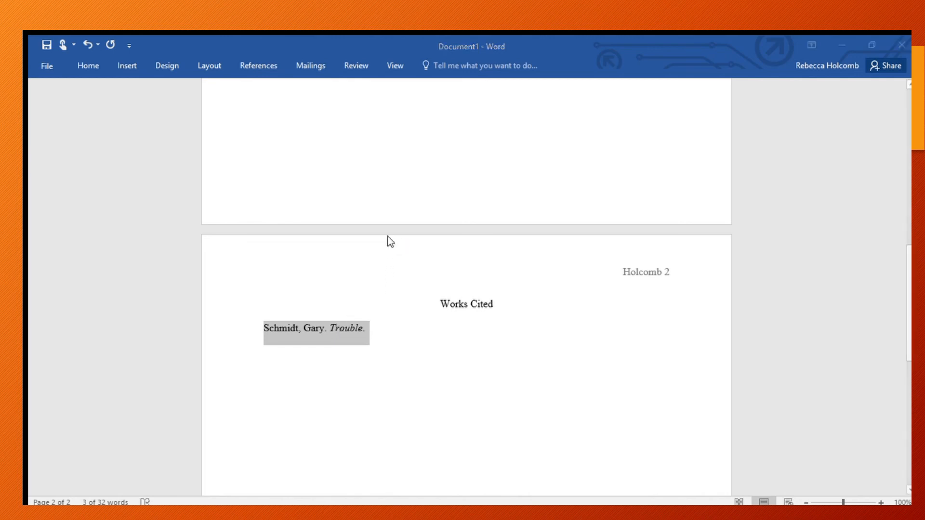
pyautogui.moveTo(429, 123)
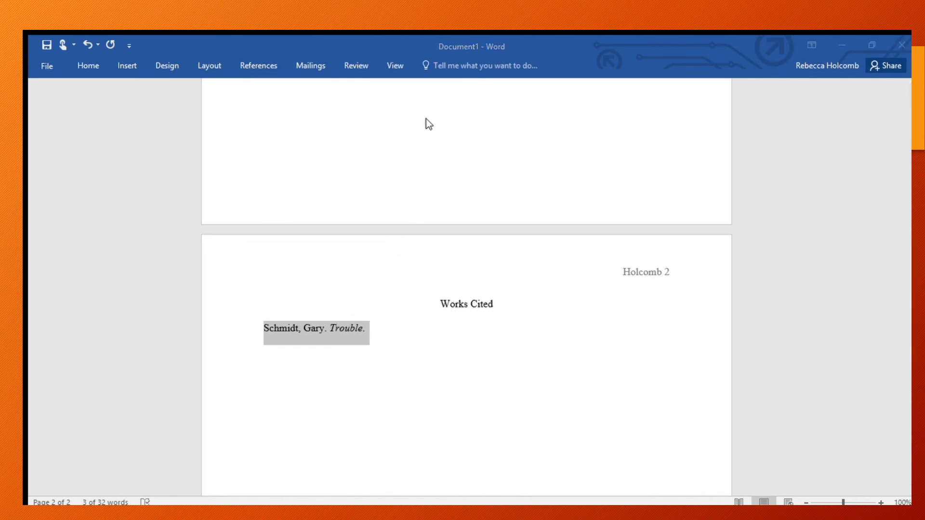
pyautogui.moveTo(454, 180)
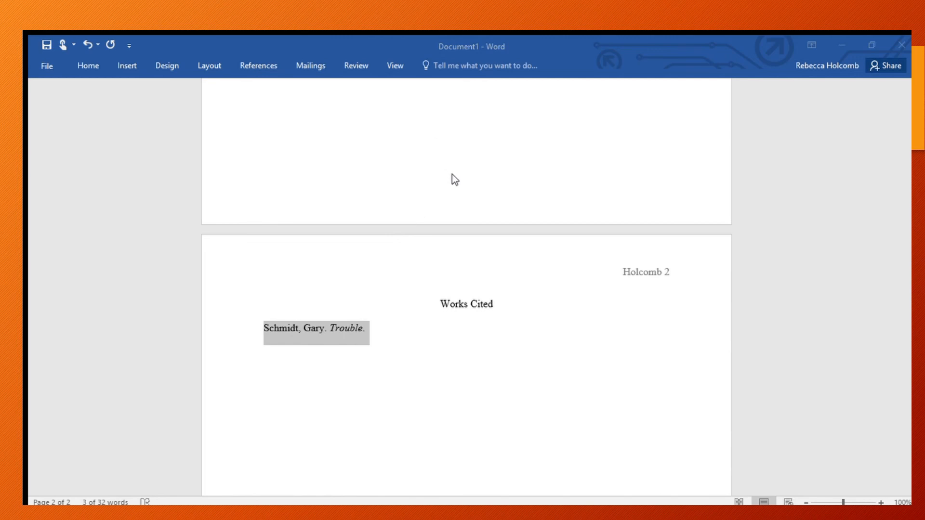
pyautogui.moveTo(397, 259)
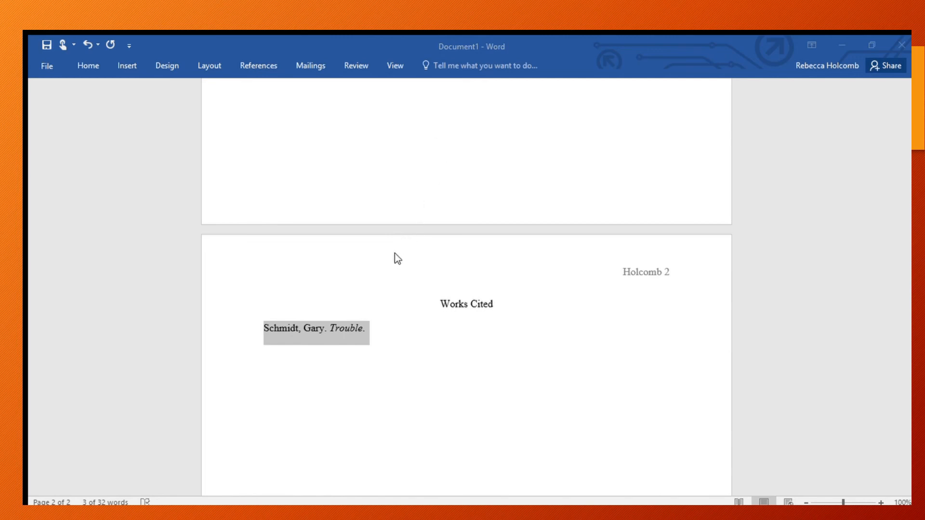
pyautogui.moveTo(394, 235)
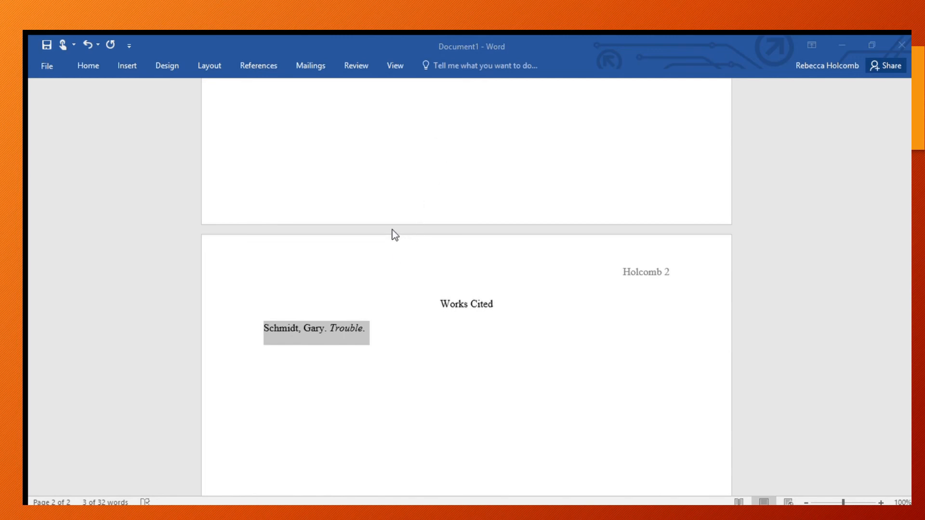
pyautogui.moveTo(494, 232)
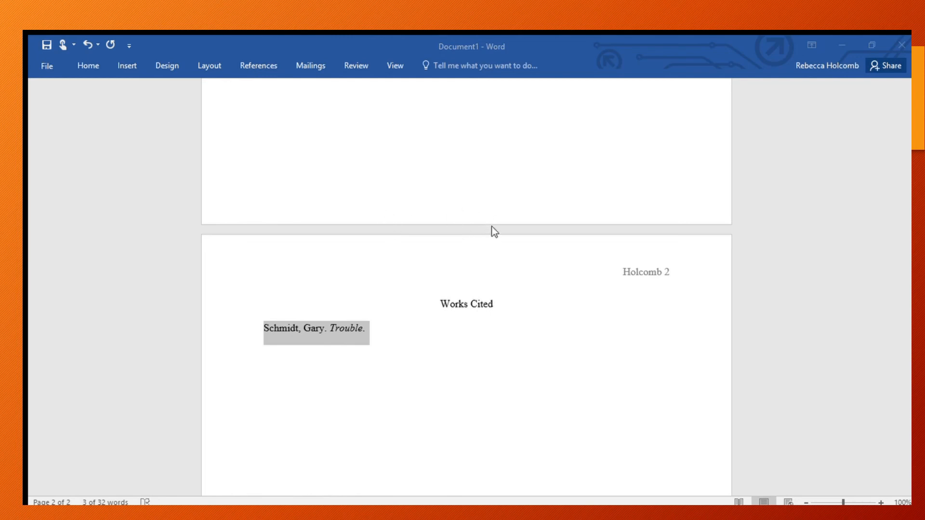
pyautogui.moveTo(535, 249)
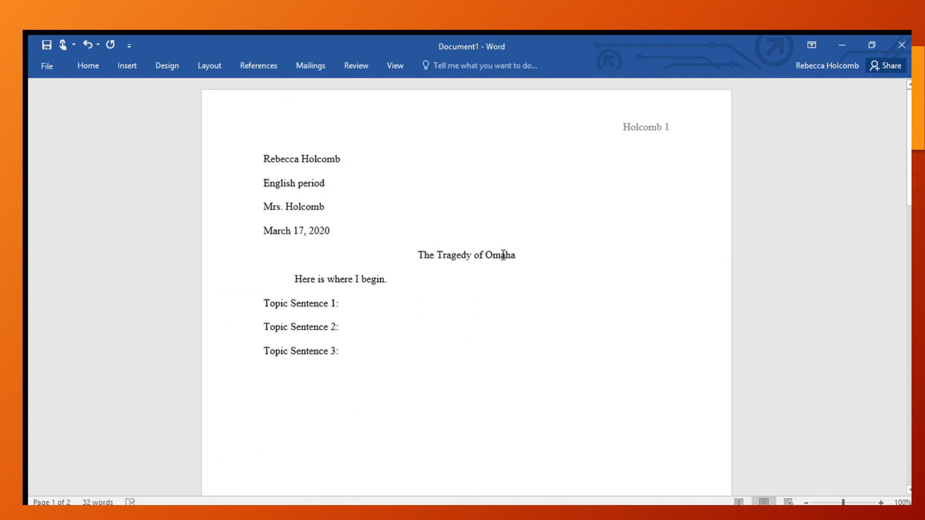
pyautogui.moveTo(354, 303)
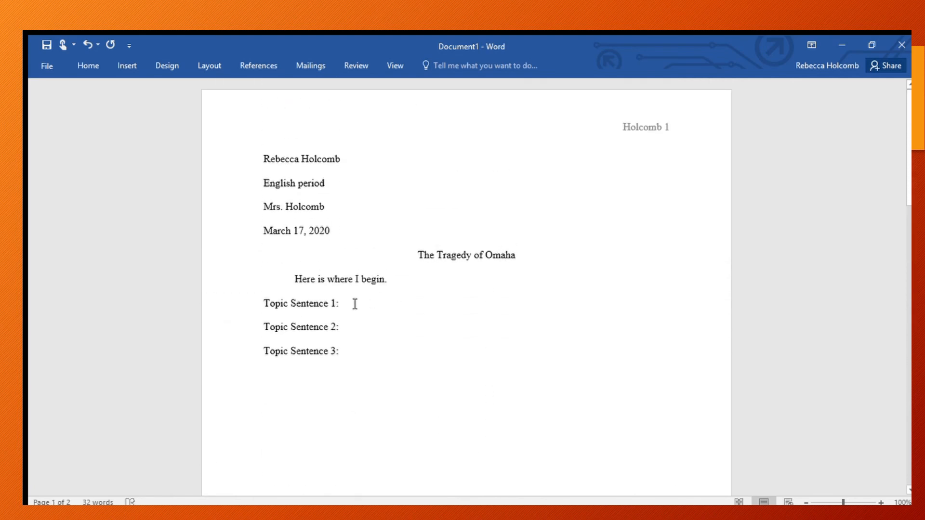
# - Scroll down to page 2 showing the Schmidt Works Cited entry
pyautogui.scroll(-3)
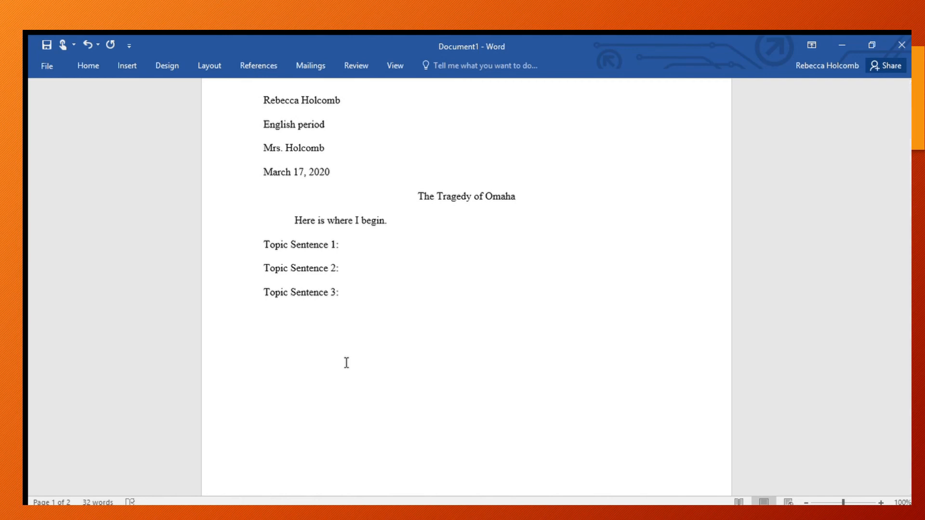
pyautogui.scroll(-3)
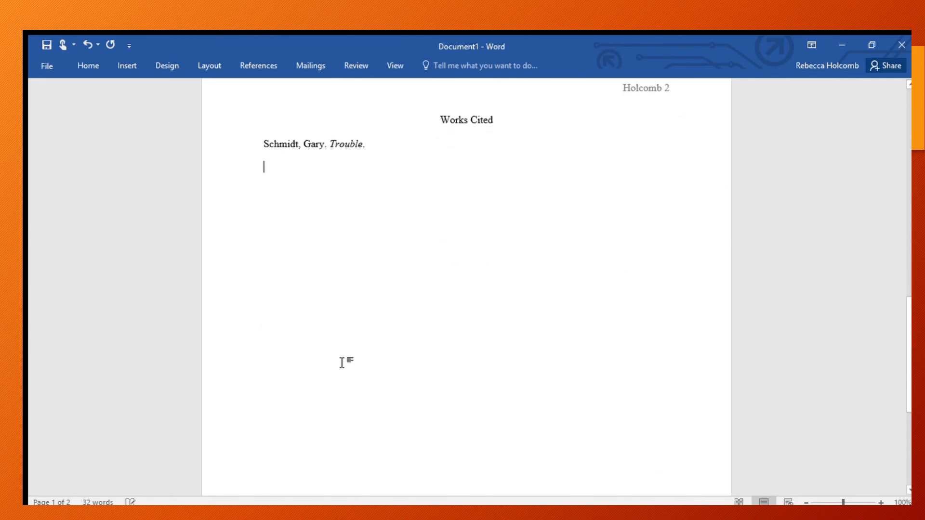